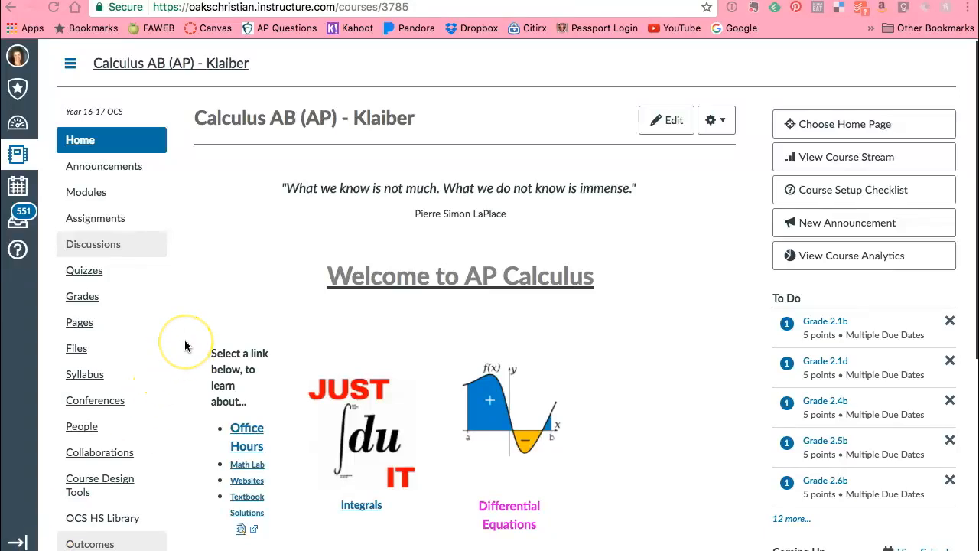
pyautogui.moveTo(186, 345)
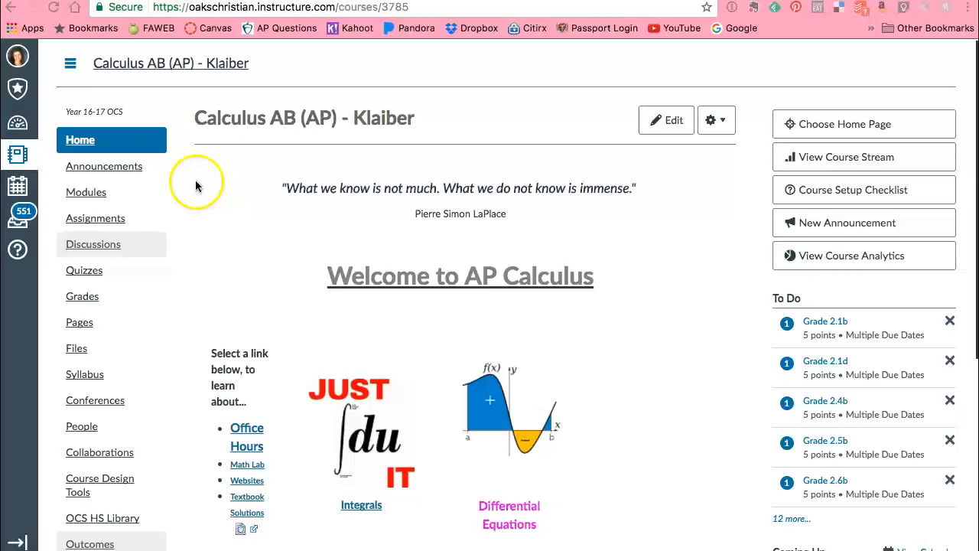
pyautogui.moveTo(182, 205)
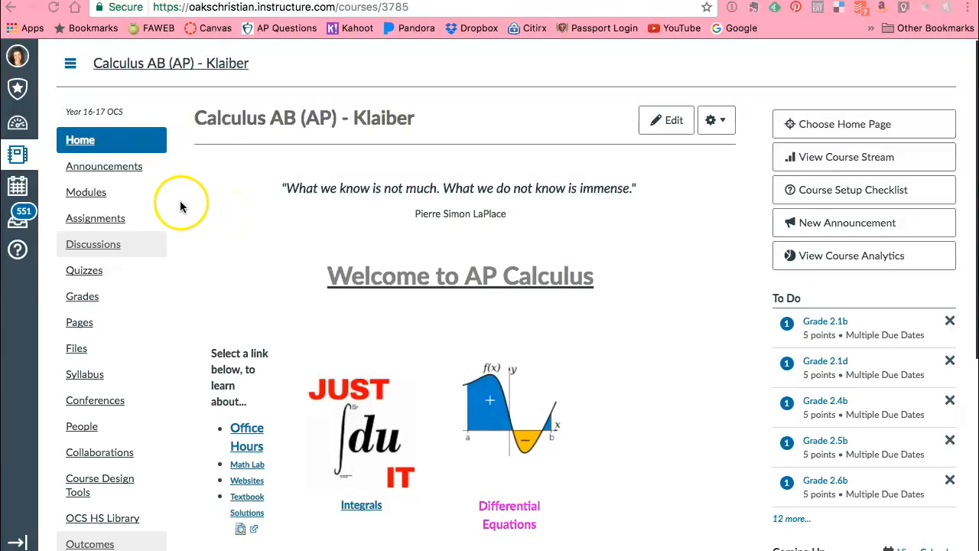
pyautogui.moveTo(17, 61)
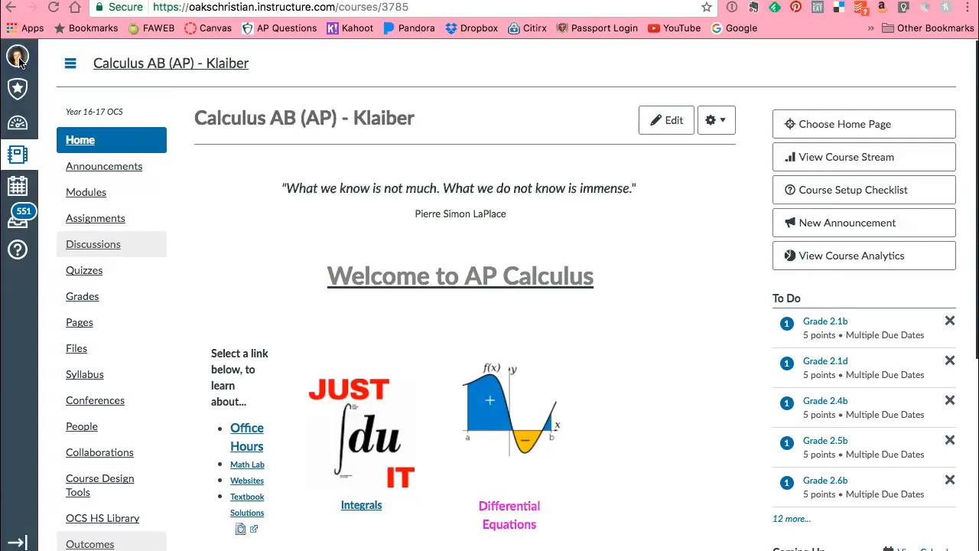
# From account Settings, register Google Drive under Other Services and start authorization.
pyautogui.click(17, 57)
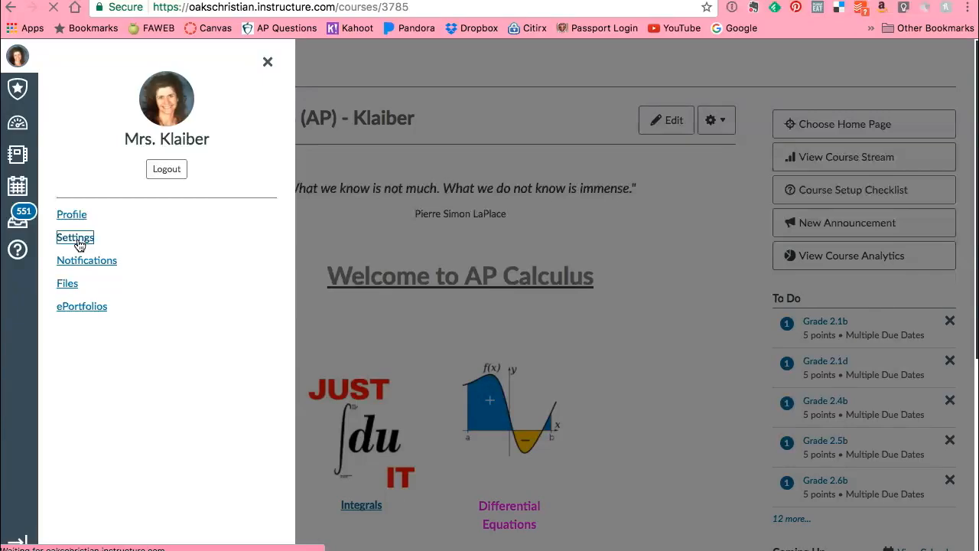
pyautogui.click(74, 238)
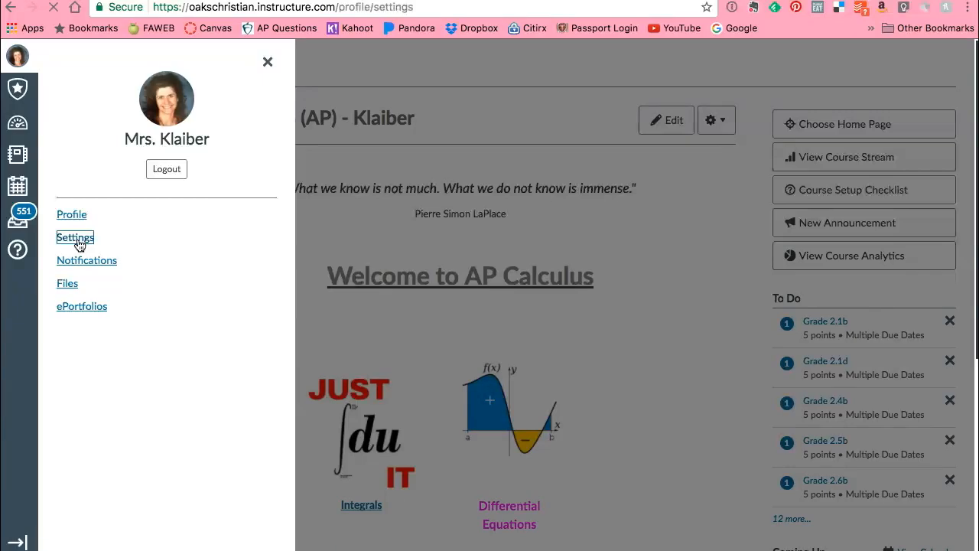
pyautogui.click(75, 237)
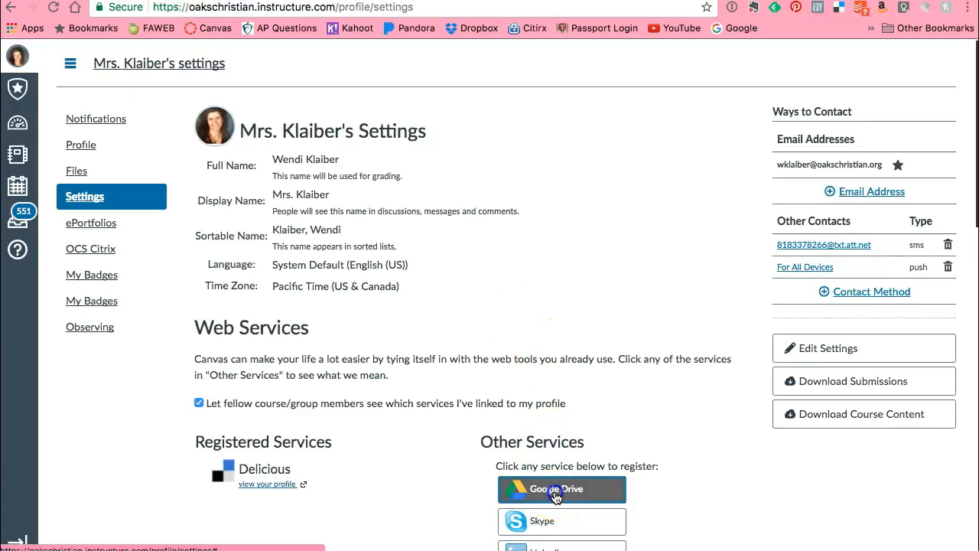
pyautogui.click(561, 489)
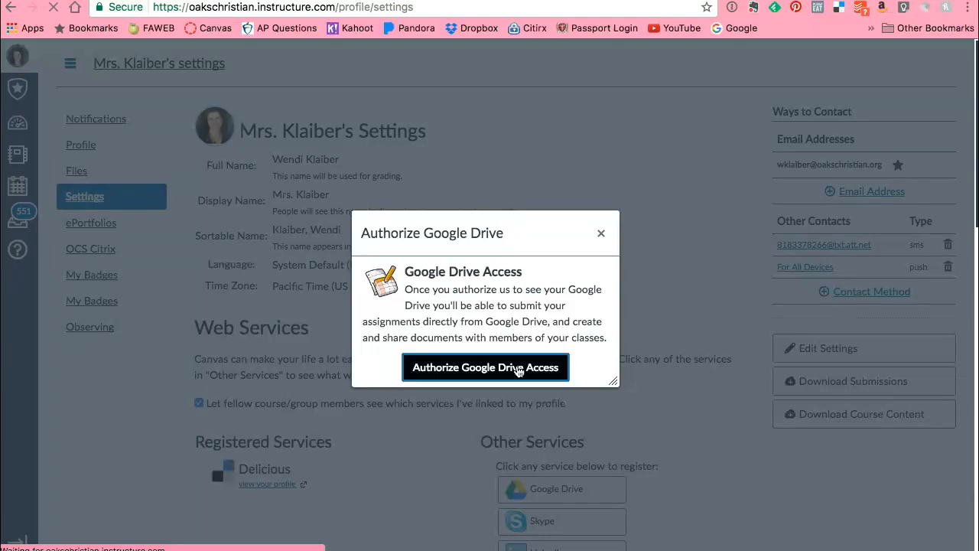
pyautogui.click(486, 366)
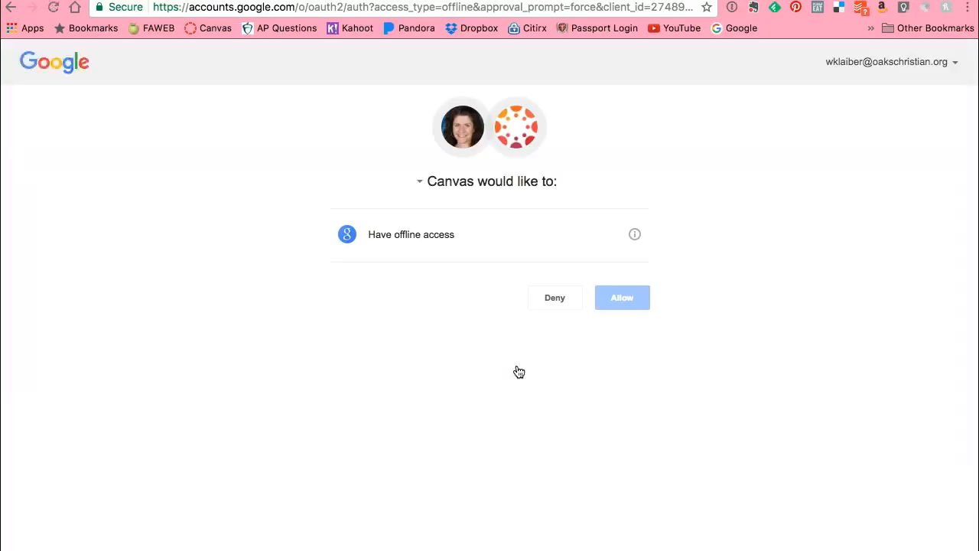
# Allow Canvas offline access to the Google account on the consent screen.
pyautogui.click(622, 298)
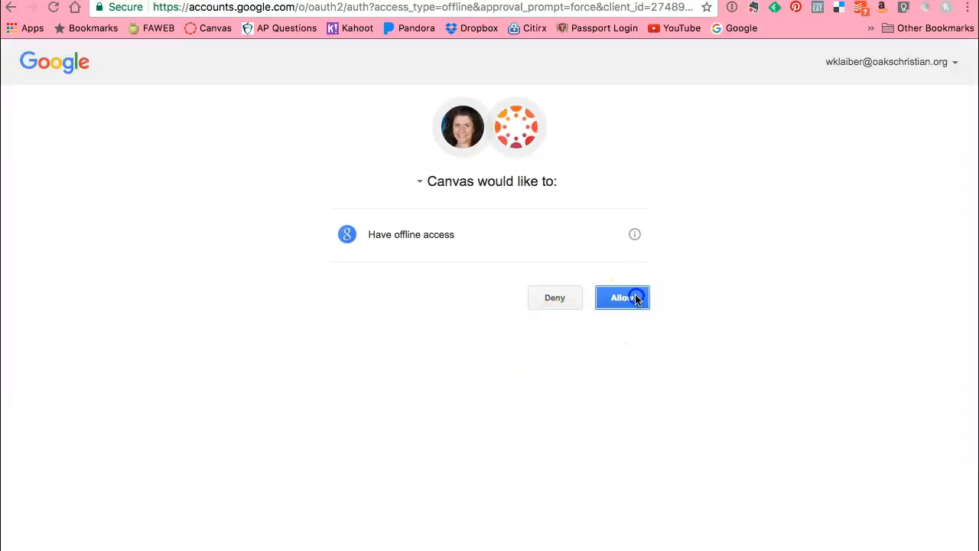
pyautogui.click(622, 298)
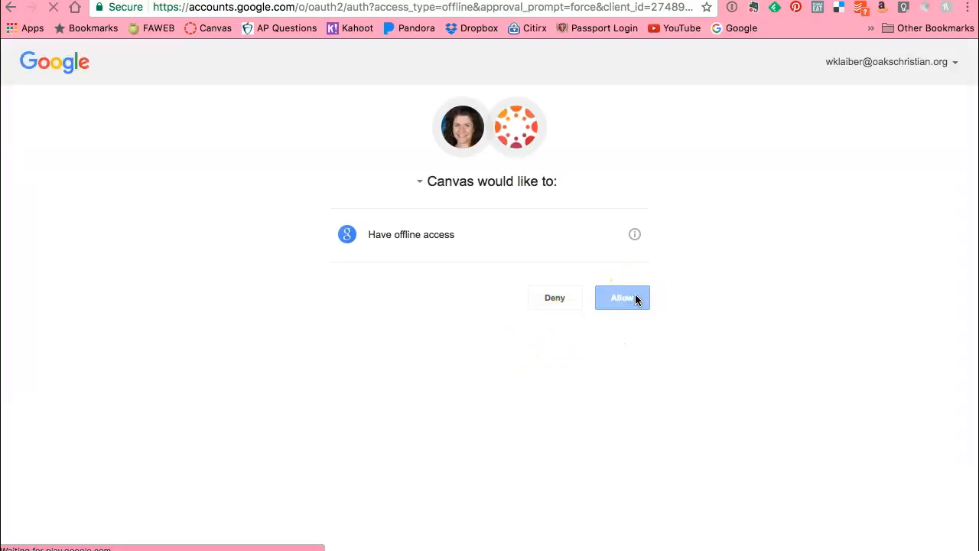
pyautogui.click(622, 298)
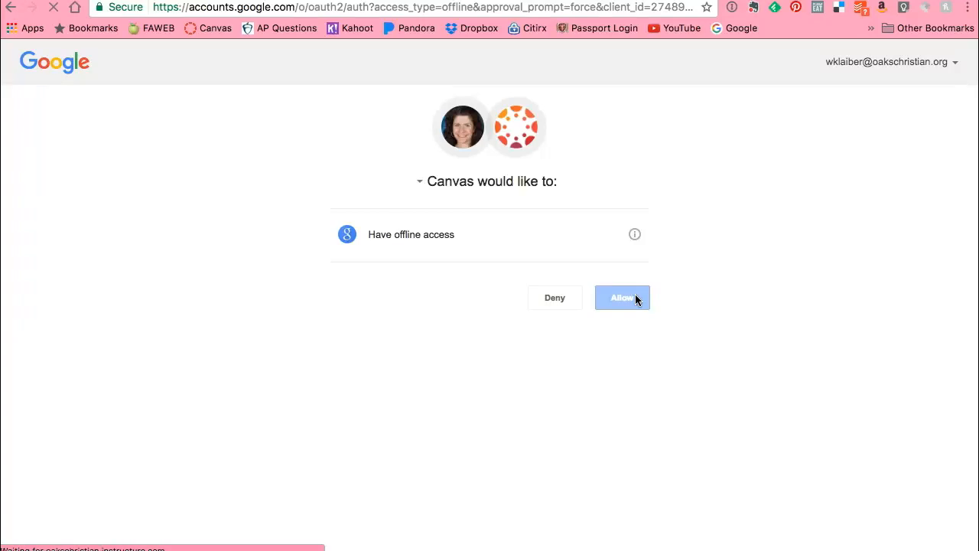
pyautogui.click(622, 297)
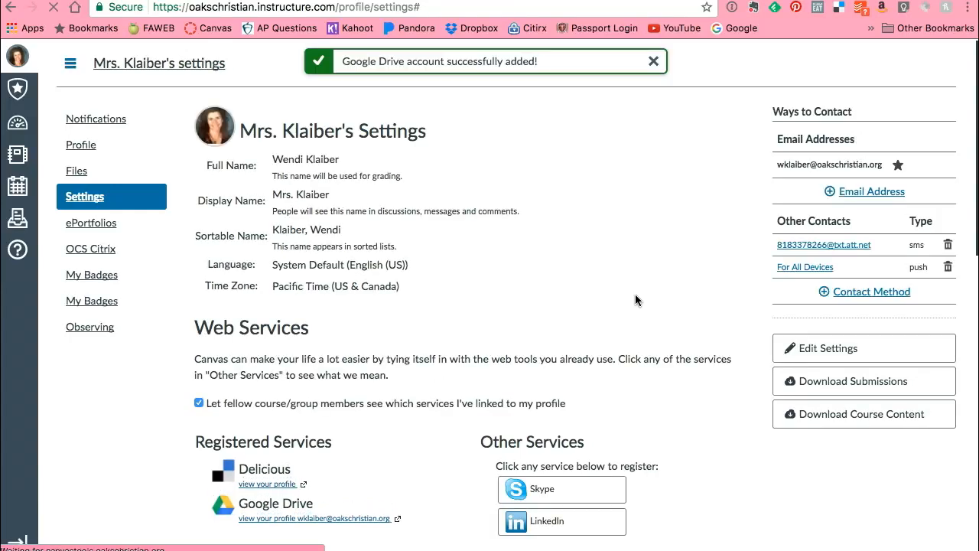
# Dismiss the Google Drive success banner on the account settings page.
pyautogui.click(653, 61)
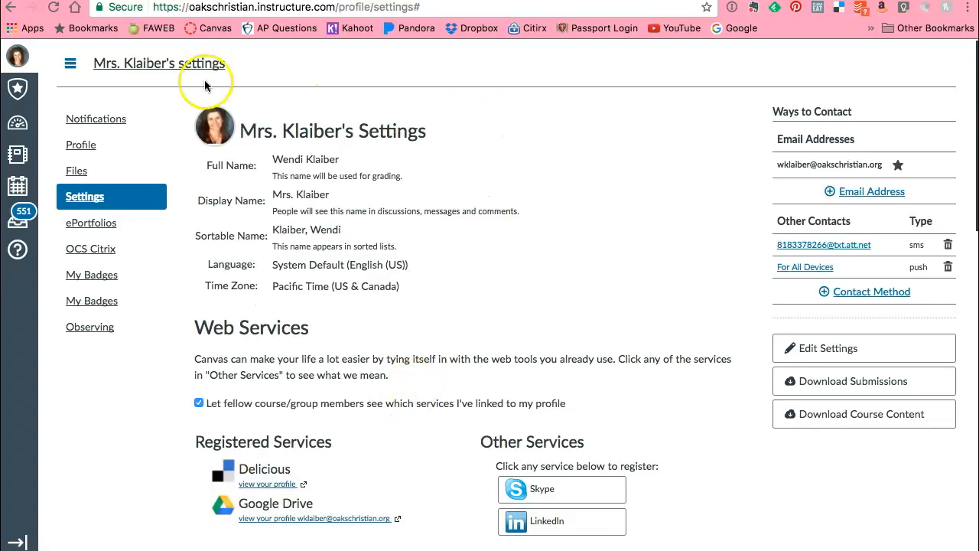
pyautogui.moveTo(42, 133)
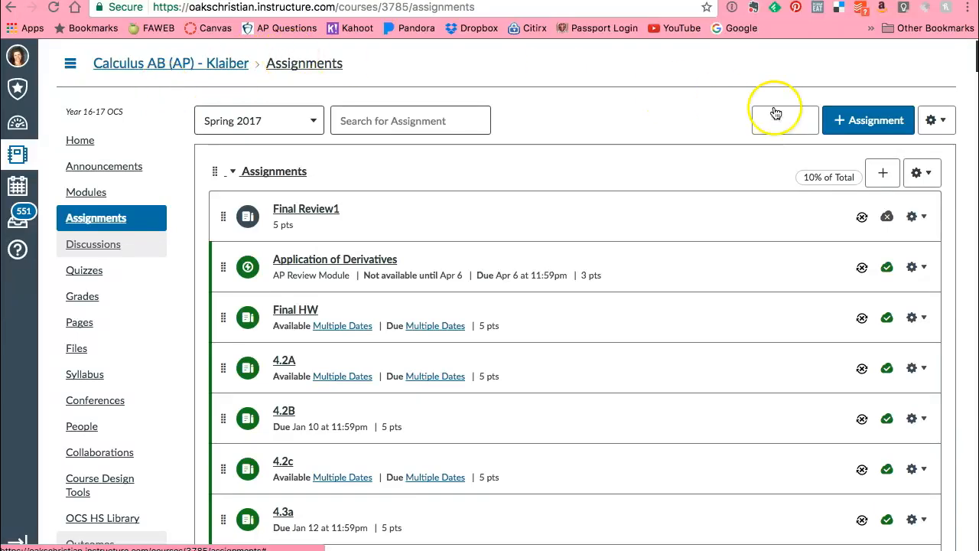
# Start a new assignment and browse the editor's external tools list.
pyautogui.click(873, 120)
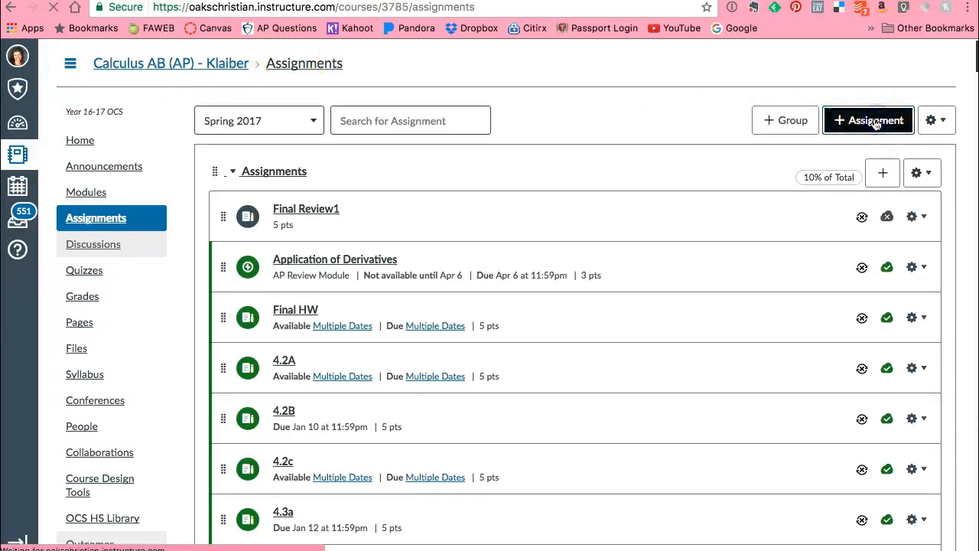
pyautogui.click(868, 121)
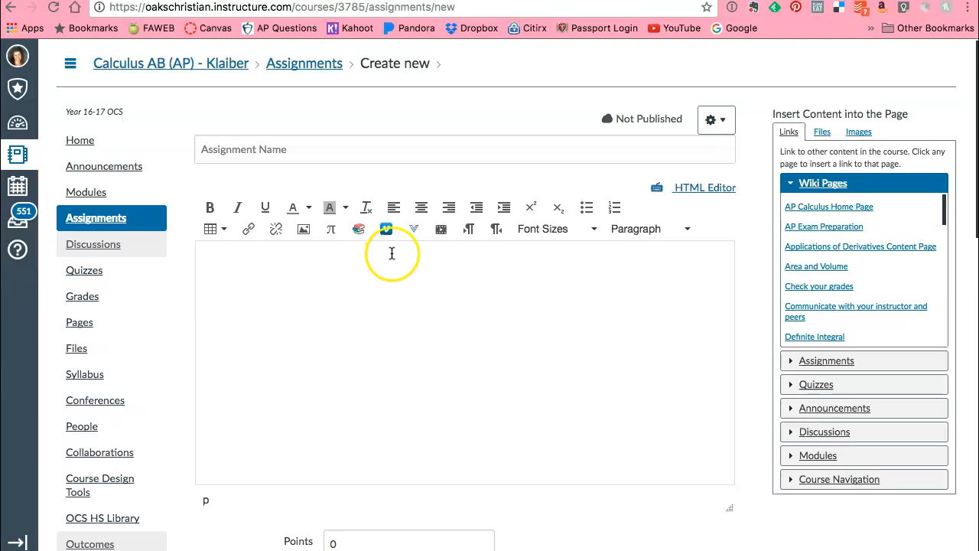
pyautogui.moveTo(415, 228)
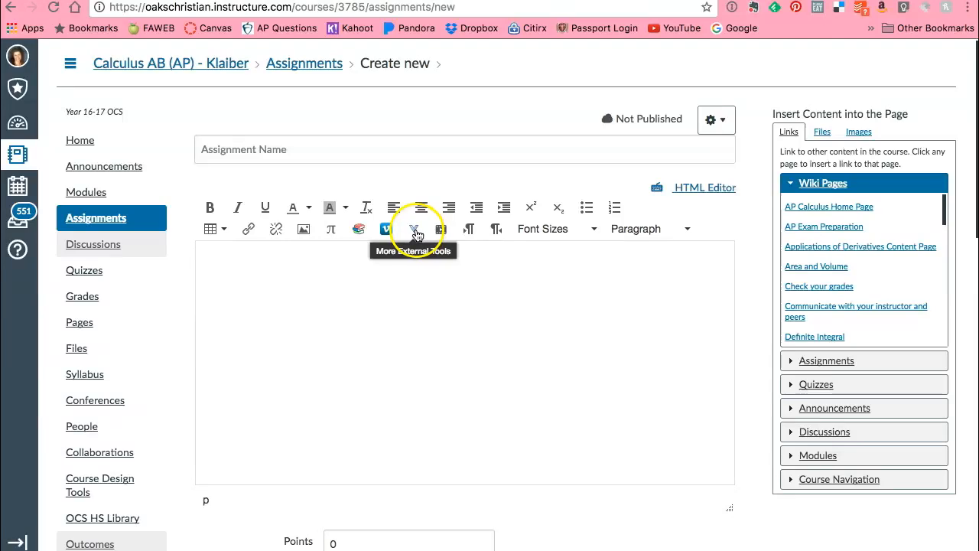
pyautogui.click(413, 229)
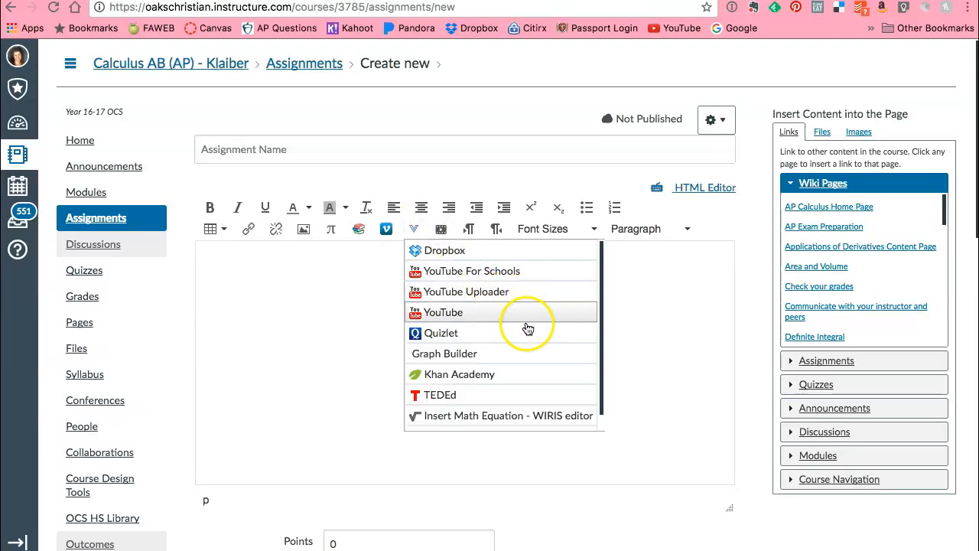
pyautogui.scroll(-3)
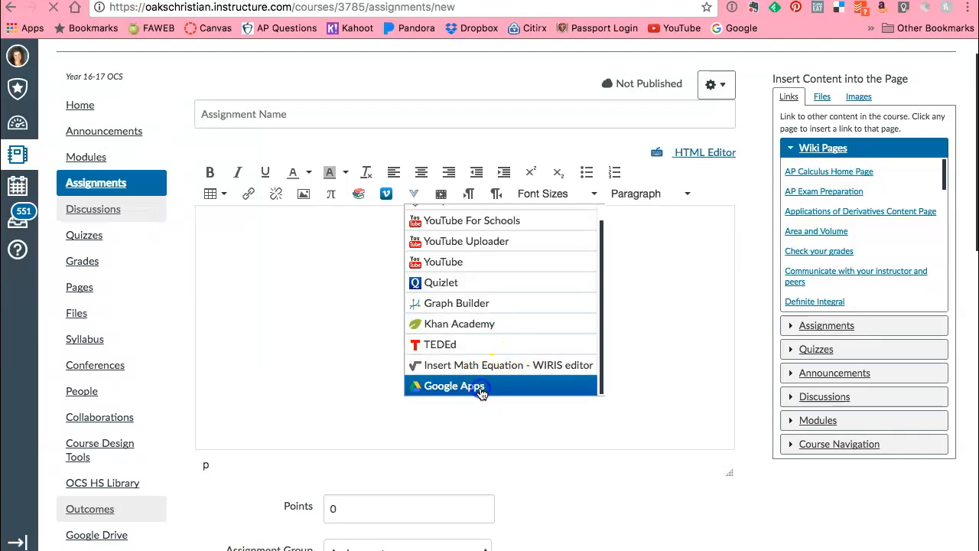
# Link the Advisory off-campus permission slip document via the Google Apps picker.
pyautogui.click(451, 385)
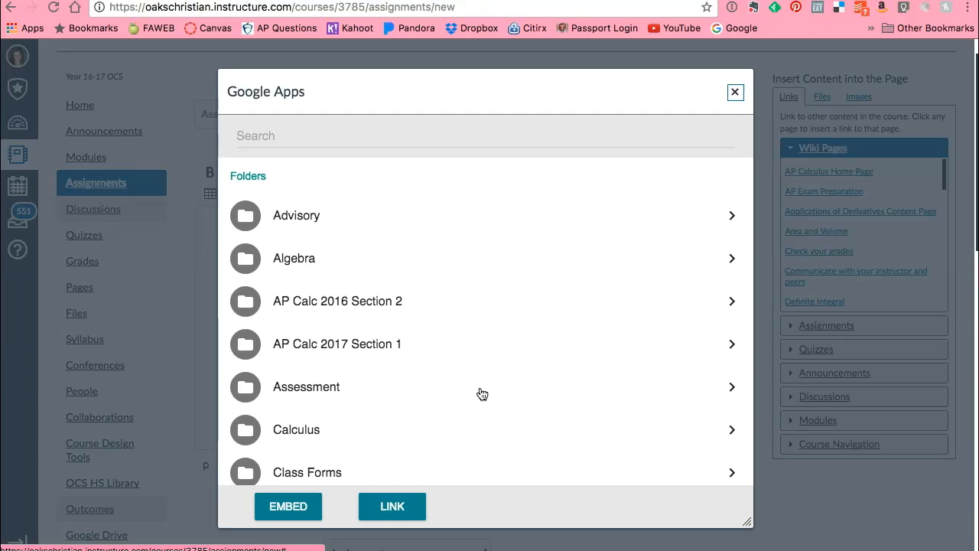
pyautogui.moveTo(441, 403)
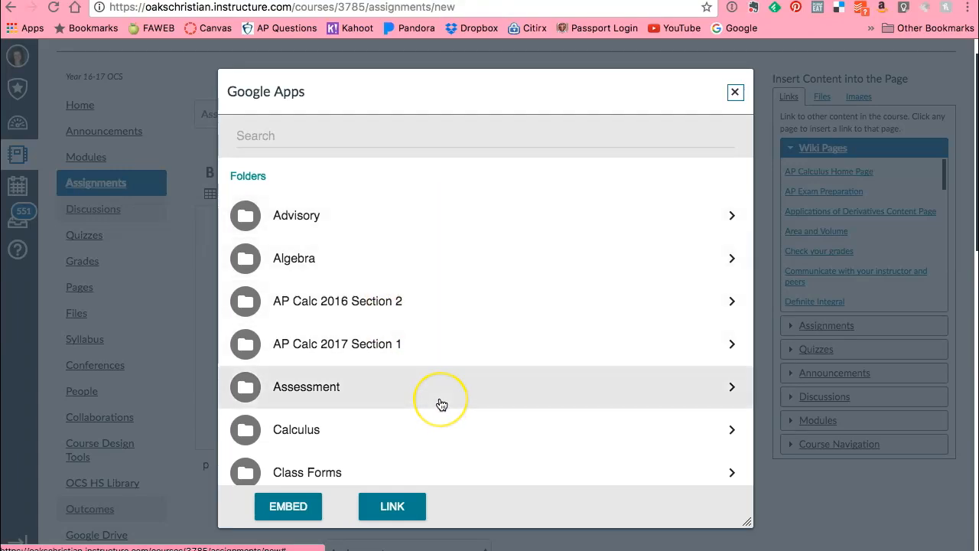
pyautogui.scroll(-3)
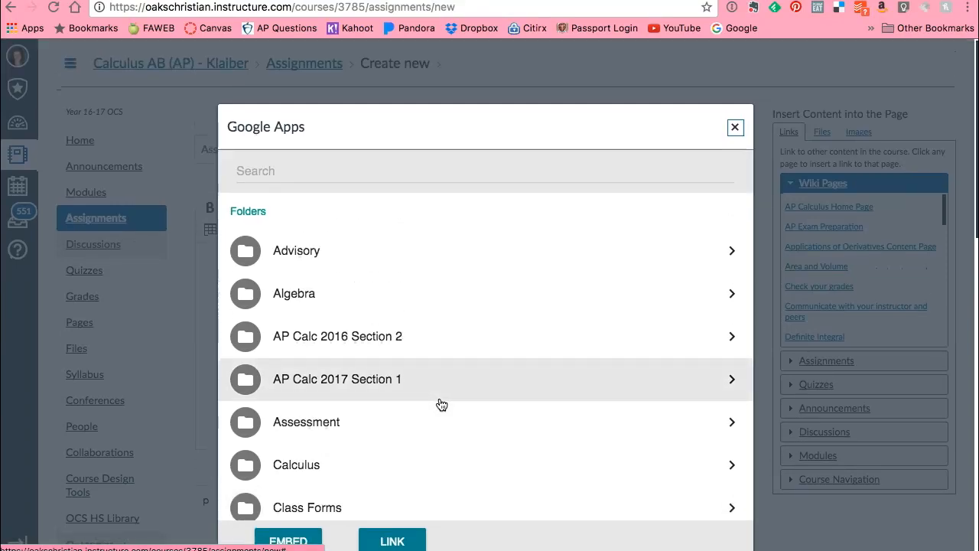
pyautogui.moveTo(422, 250)
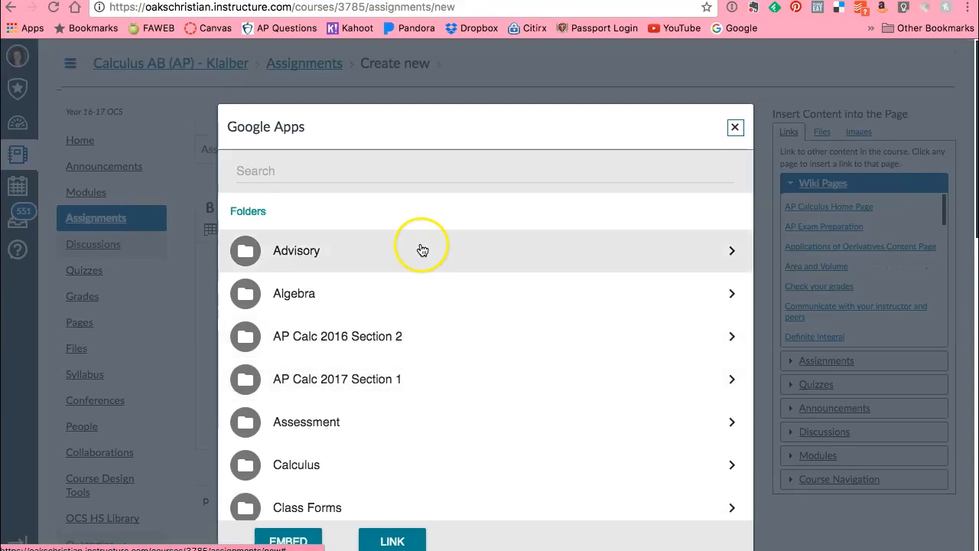
pyautogui.click(296, 250)
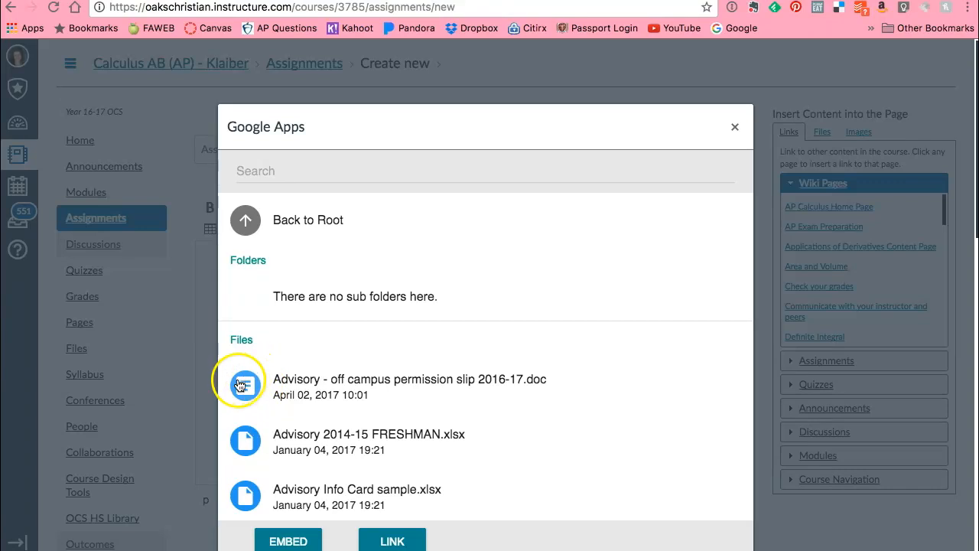
pyautogui.moveTo(246, 430)
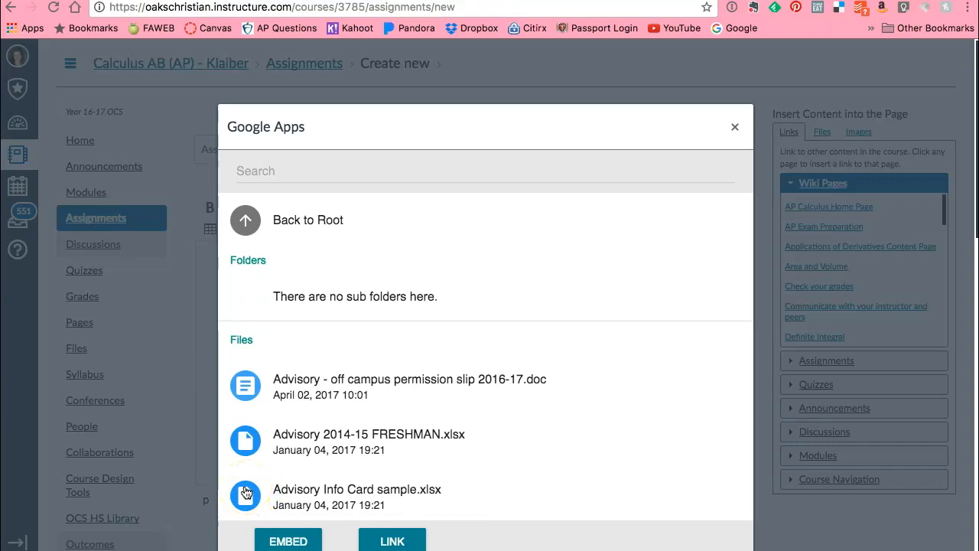
pyautogui.moveTo(388, 384)
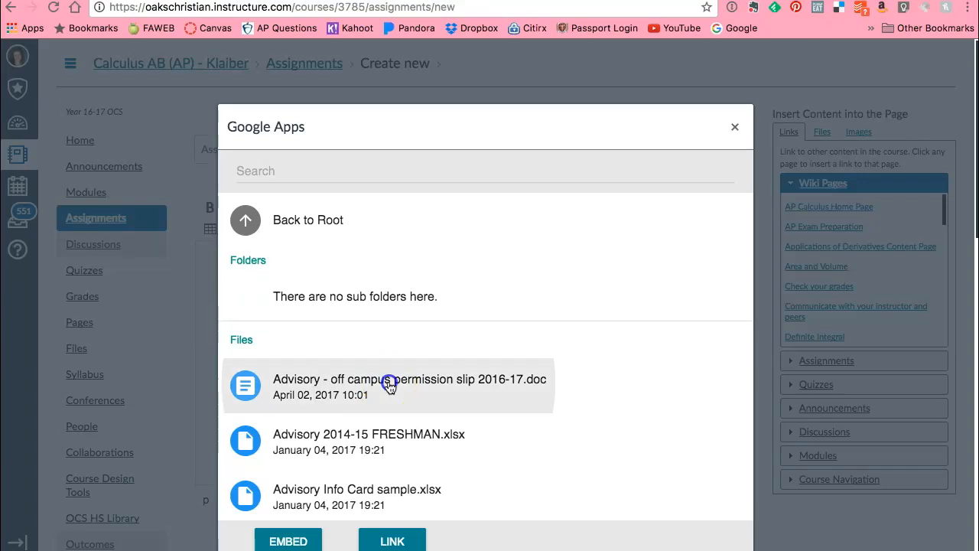
pyautogui.click(390, 387)
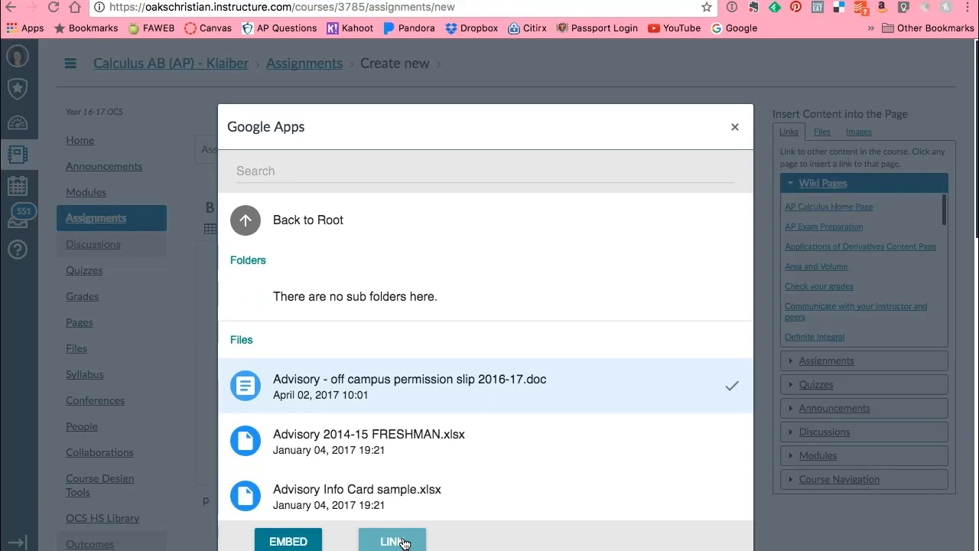
pyautogui.click(392, 538)
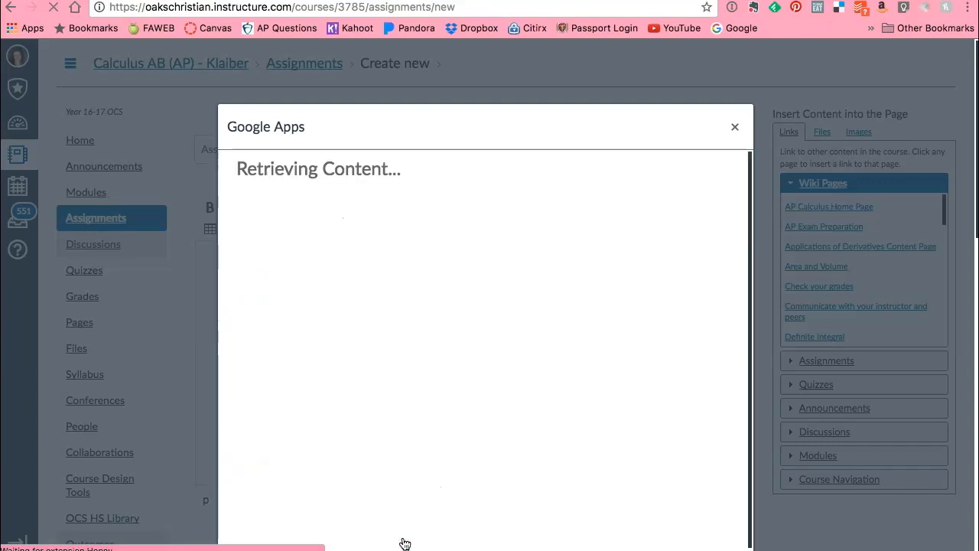
# Name the assignment 'Fake', set it to 5 points, and save it.
pyautogui.click(734, 126)
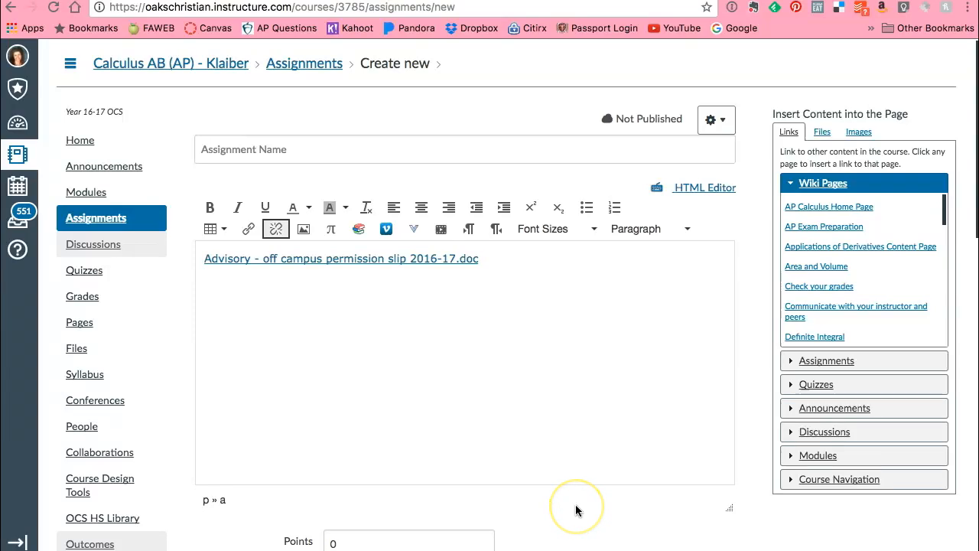
pyautogui.click(408, 461)
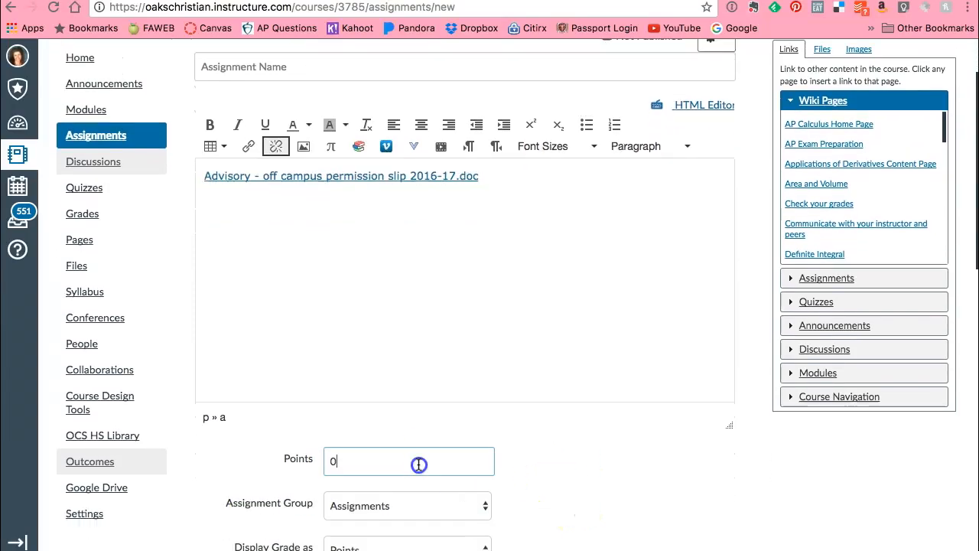
pyautogui.write('5')
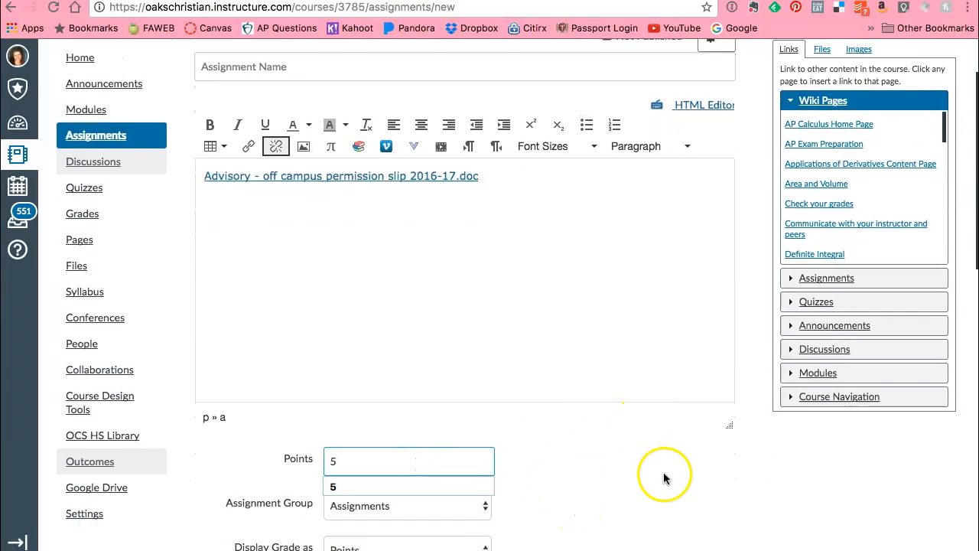
pyautogui.scroll(-3)
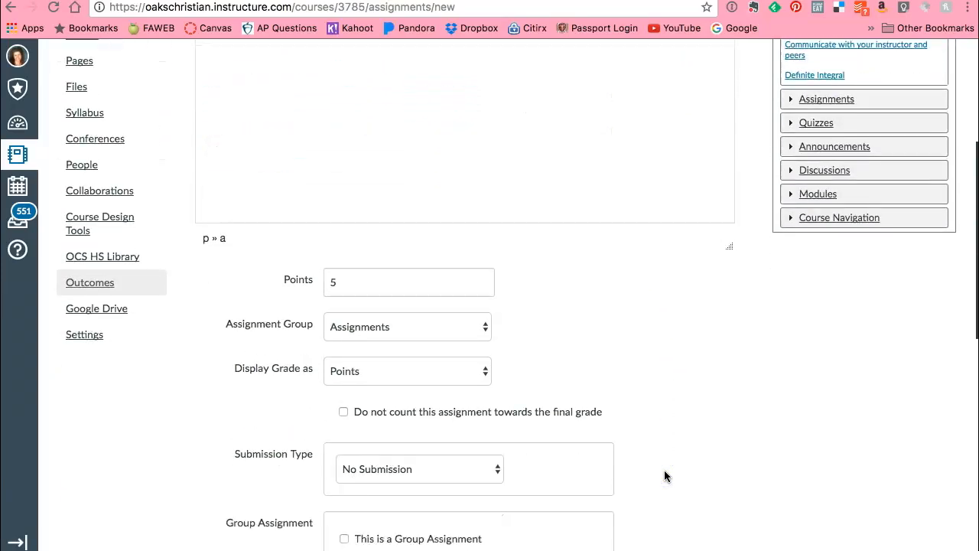
pyautogui.scroll(-3)
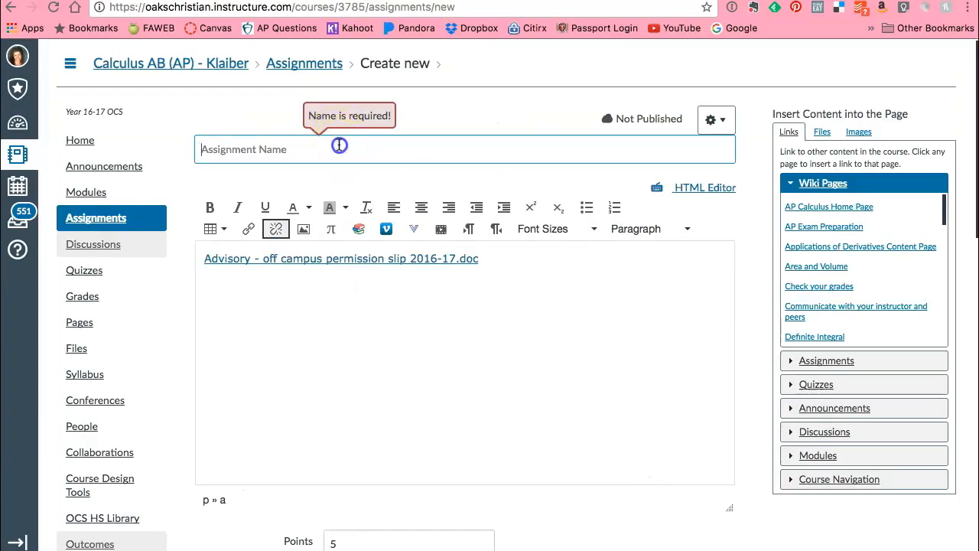
pyautogui.write('Fake')
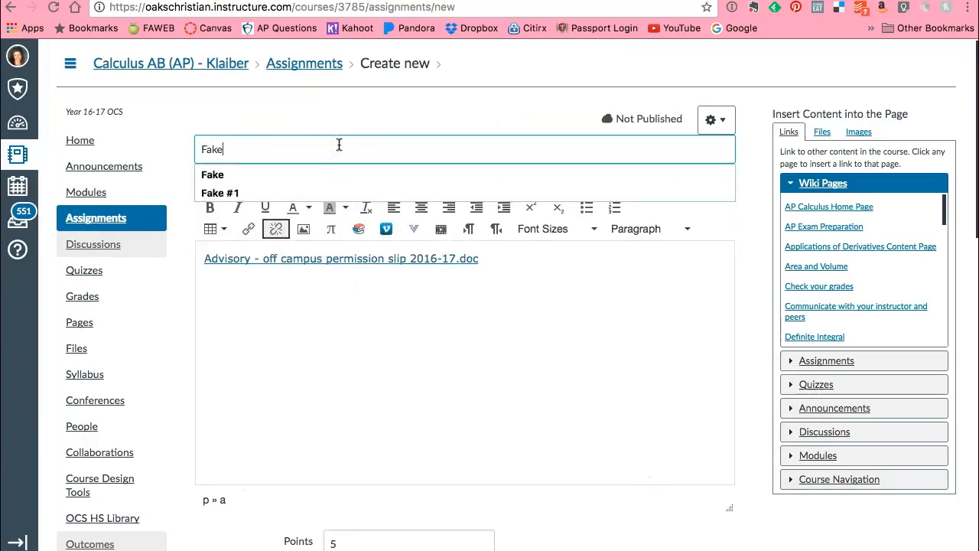
pyautogui.click(546, 351)
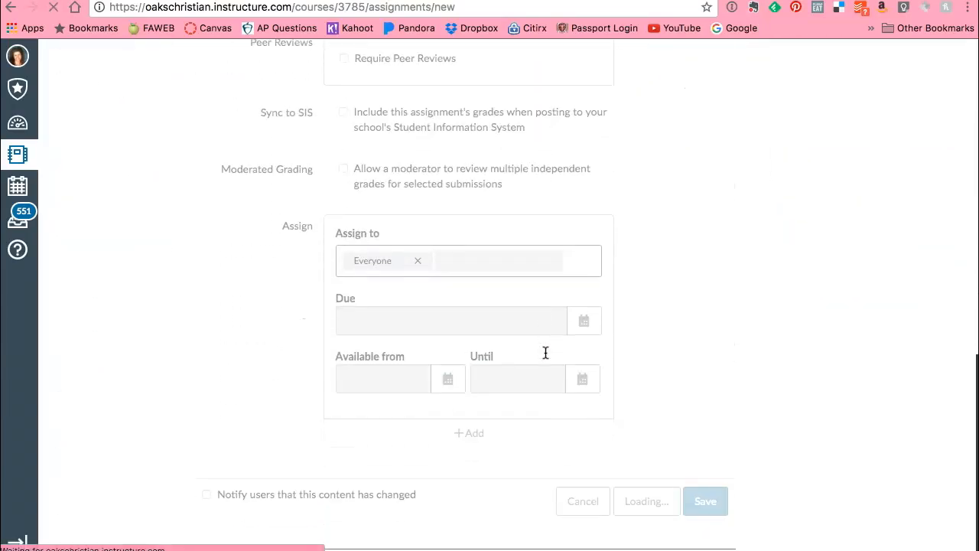
pyautogui.click(705, 501)
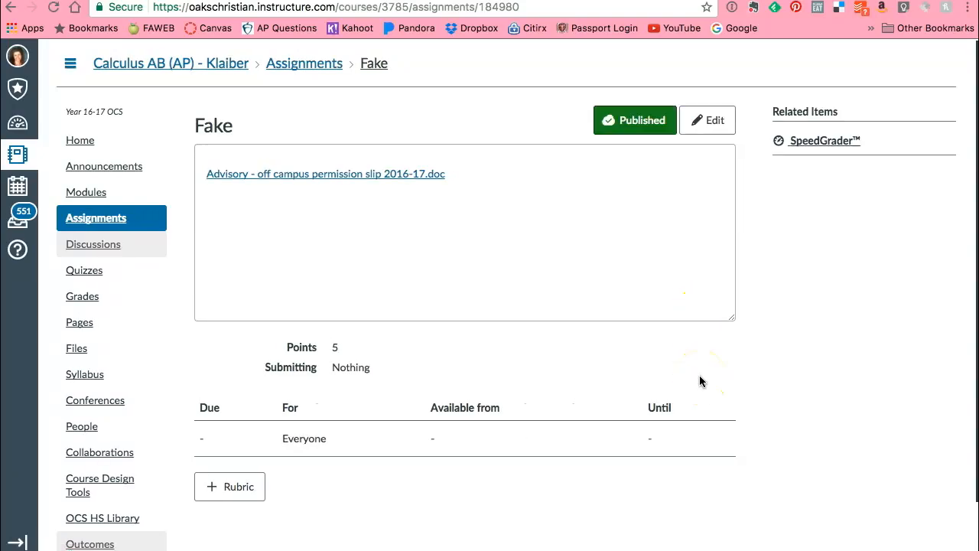
pyautogui.moveTo(308, 135)
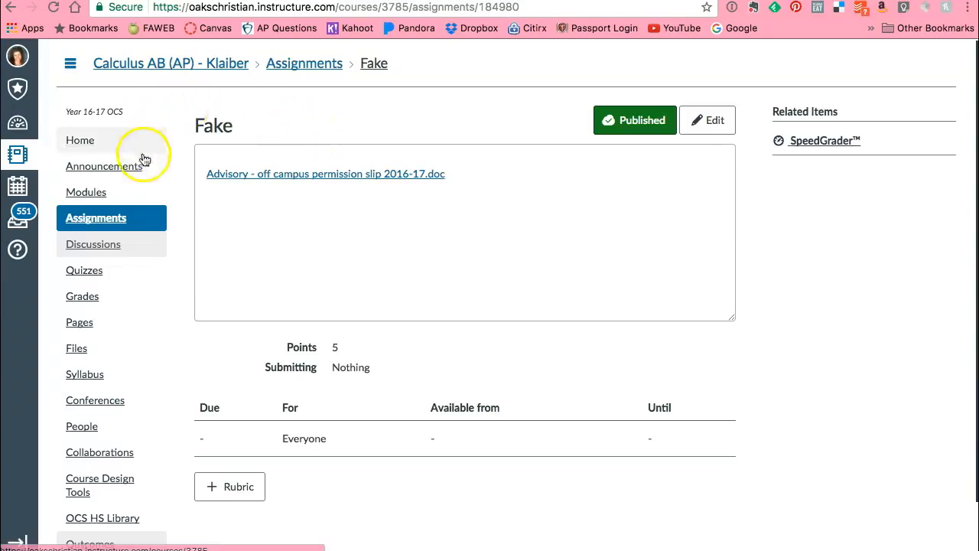
pyautogui.moveTo(270, 182)
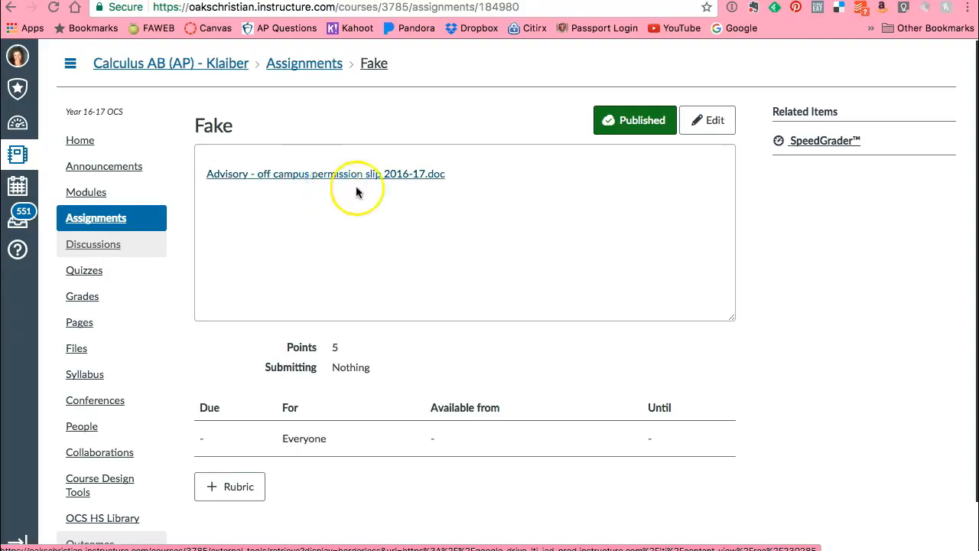
pyautogui.moveTo(256, 208)
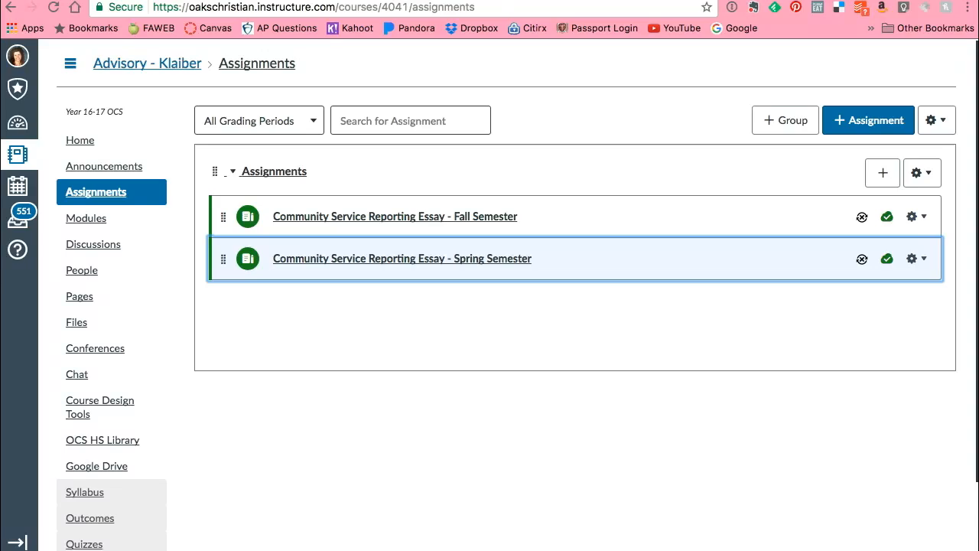
pyautogui.moveTo(693, 128)
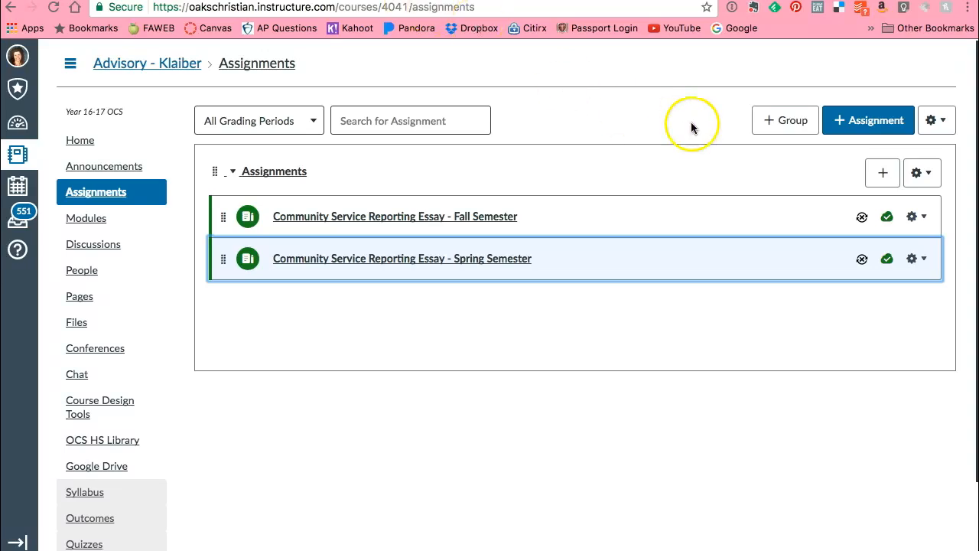
# Create and save an Advisory assignment named 'Fake', then open it for editing.
pyautogui.click(868, 121)
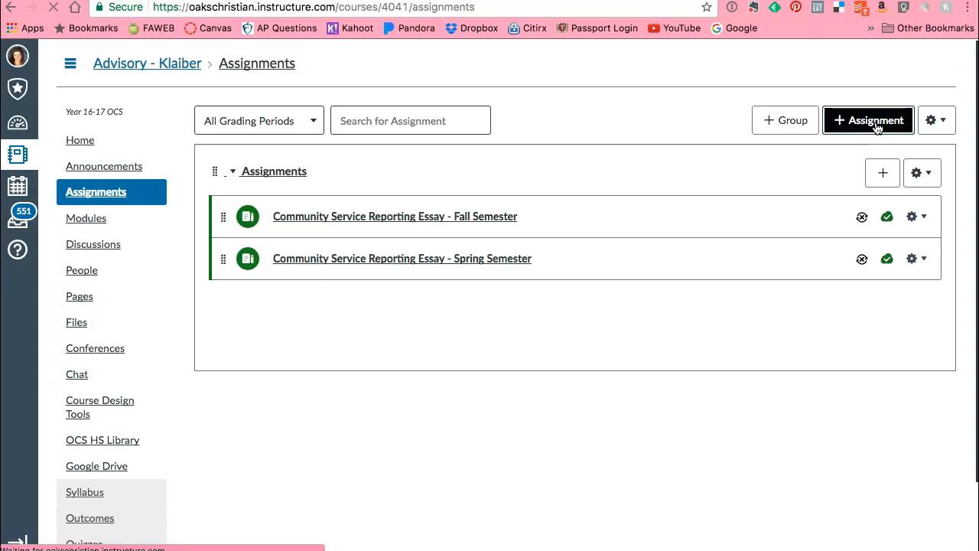
pyautogui.click(873, 120)
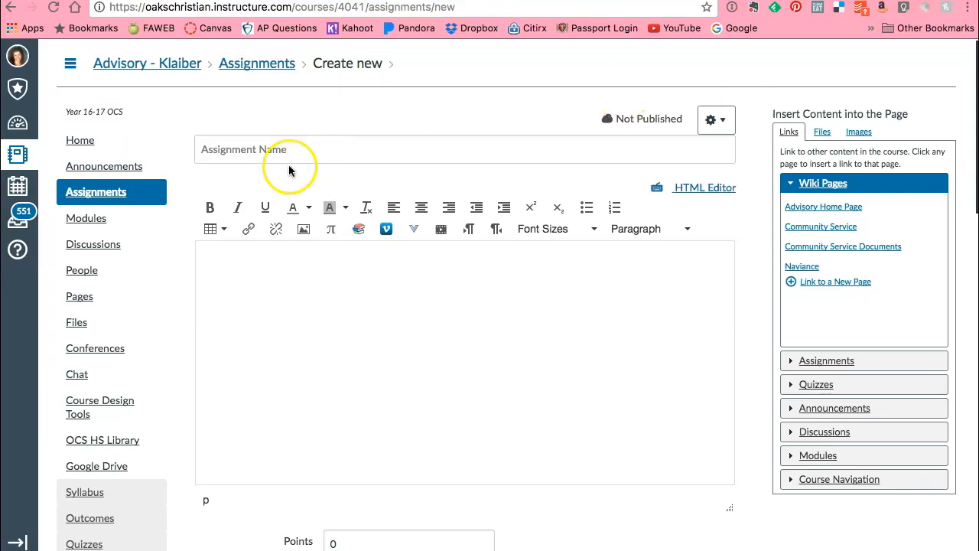
pyautogui.write('Fa')
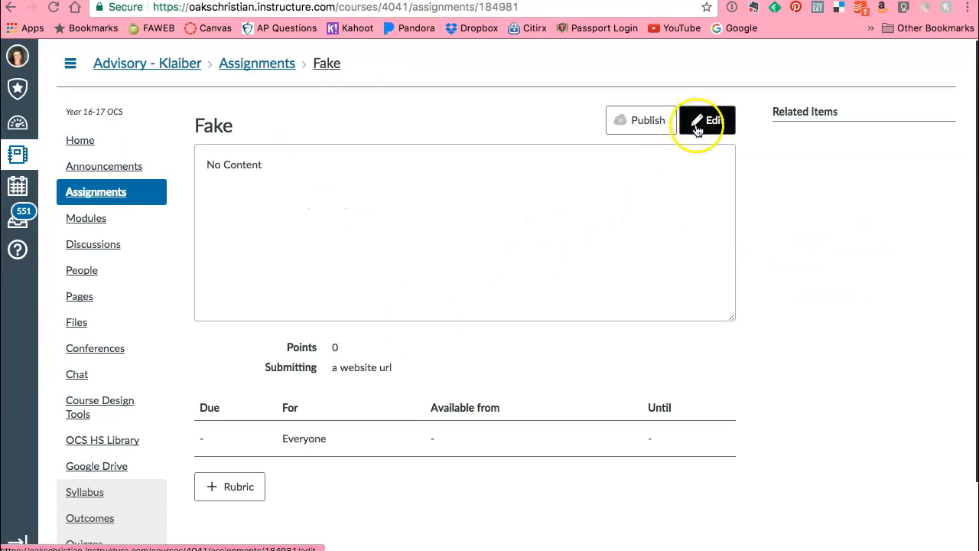
pyautogui.click(706, 120)
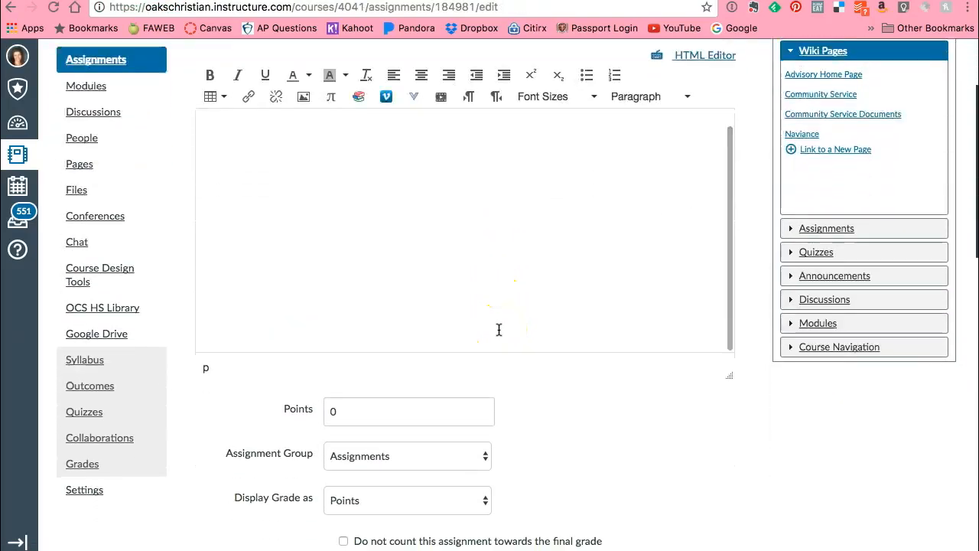
# Set the submission type to External Tool and look up available tools.
pyautogui.scroll(-3)
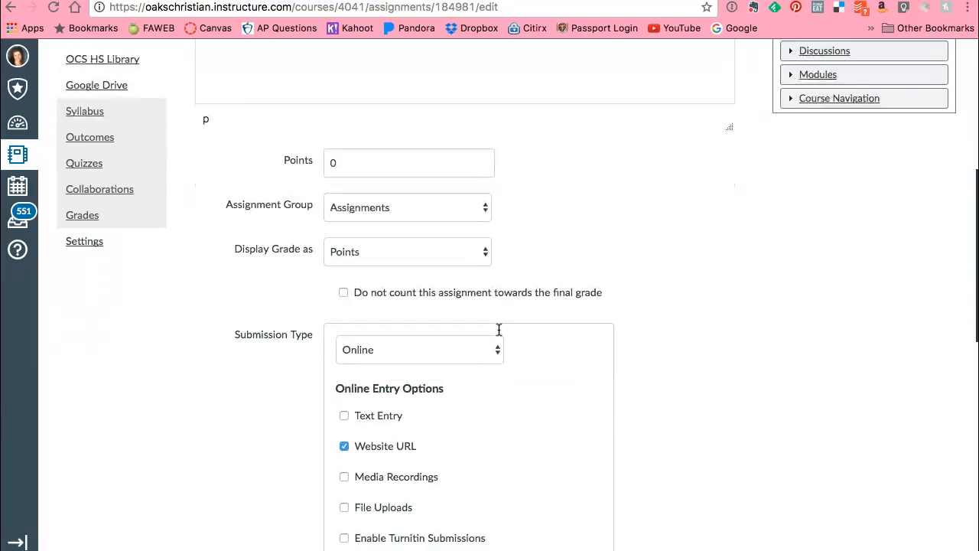
pyautogui.click(419, 349)
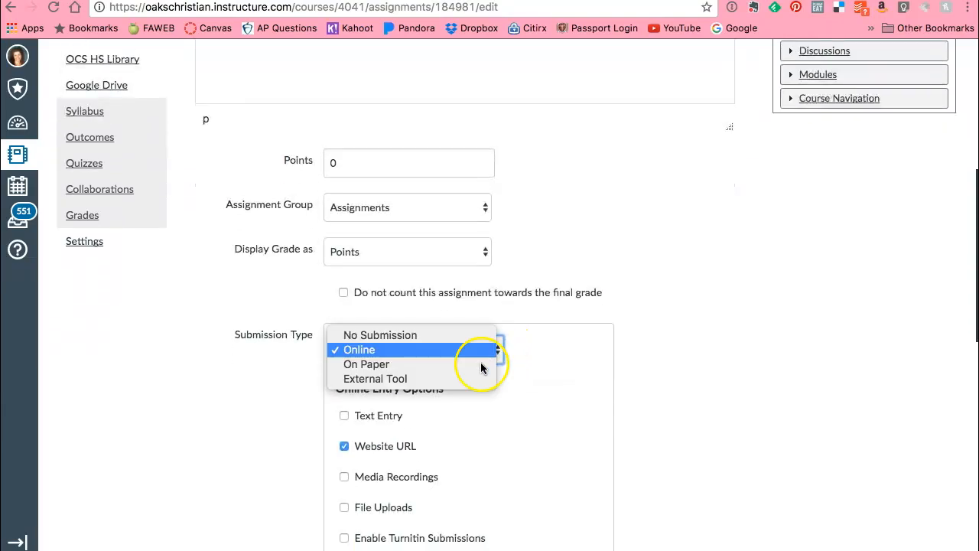
pyautogui.click(377, 378)
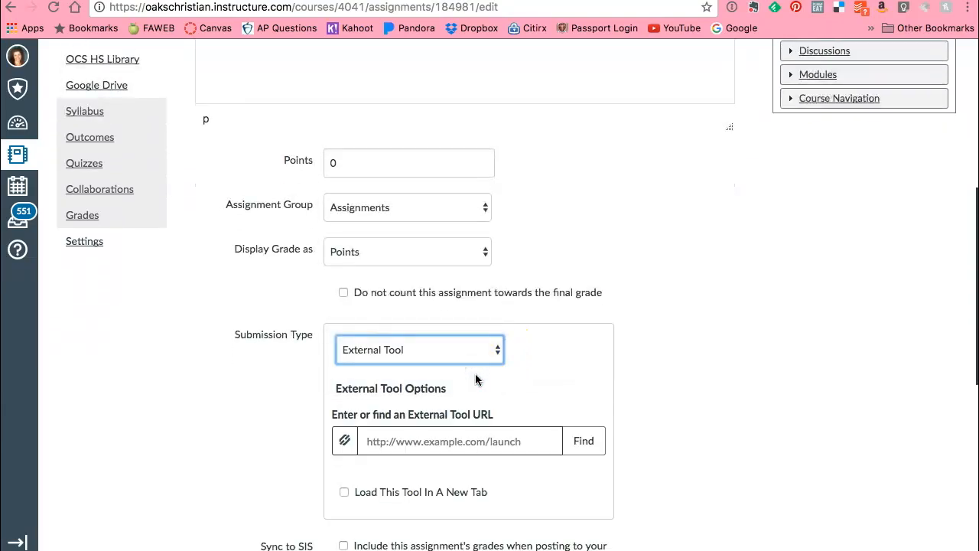
pyautogui.click(583, 441)
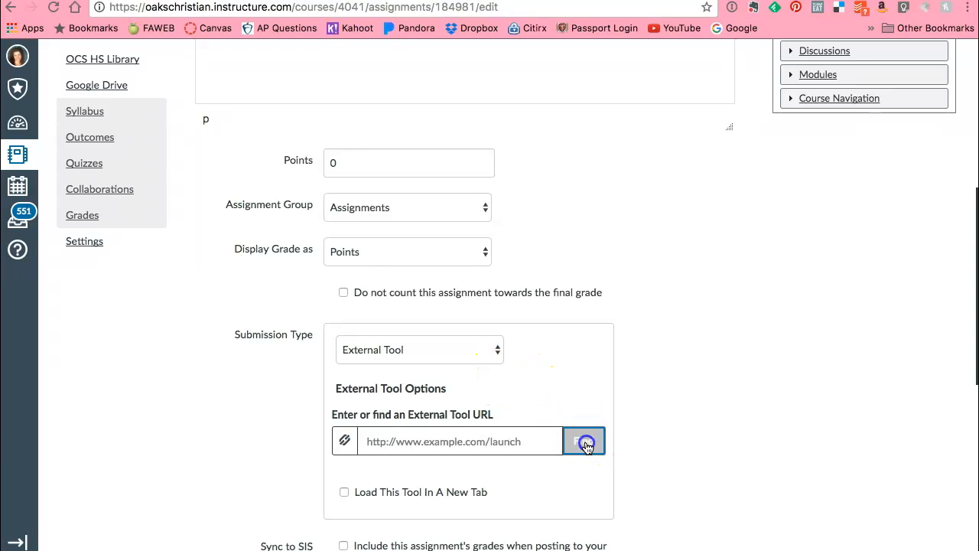
pyautogui.click(584, 440)
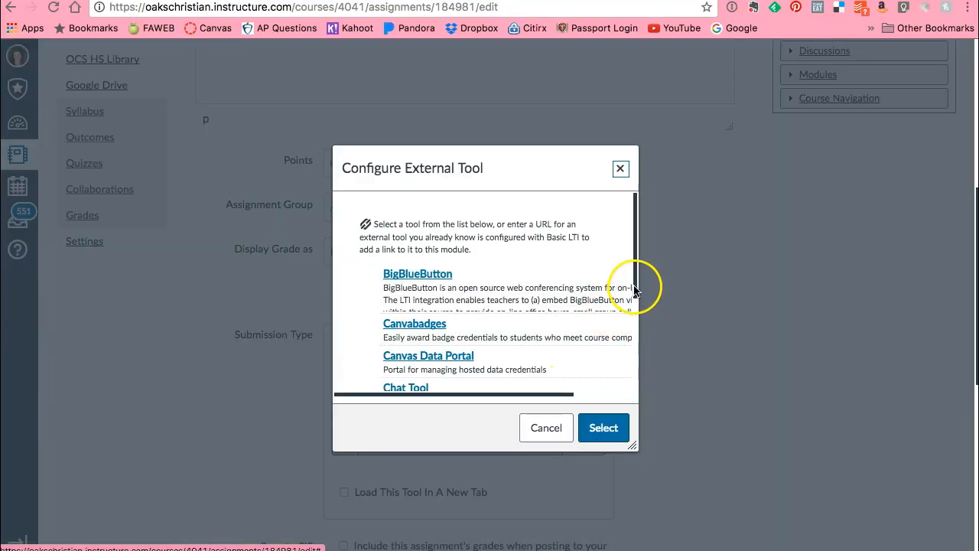
# Attach the Advisory permission slip through Google Docs Cloud Assignment and save.
pyautogui.scroll(-3)
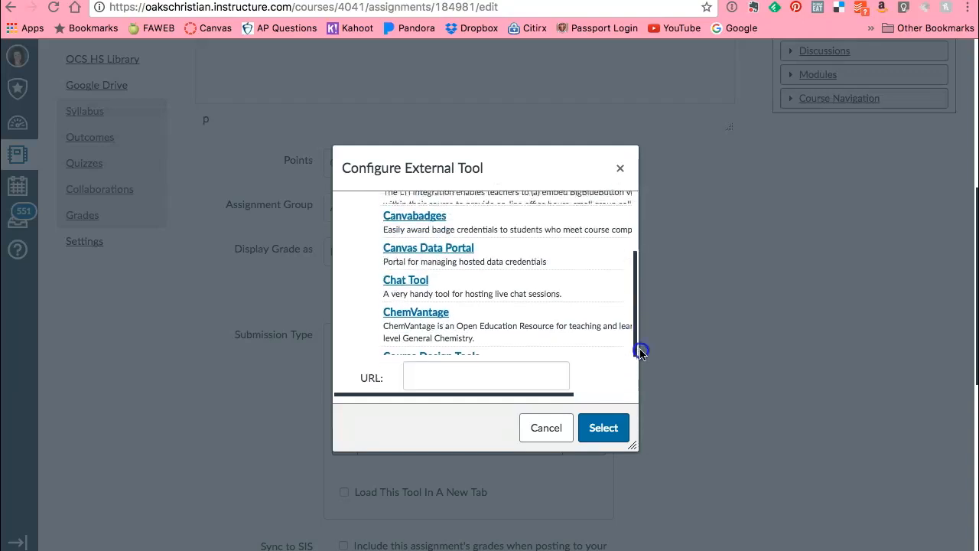
pyautogui.scroll(-3)
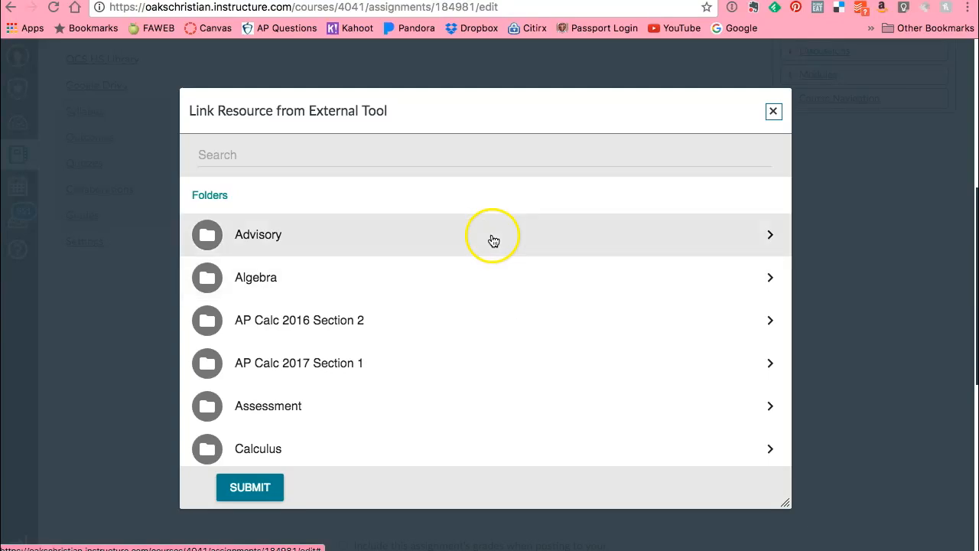
pyautogui.click(258, 234)
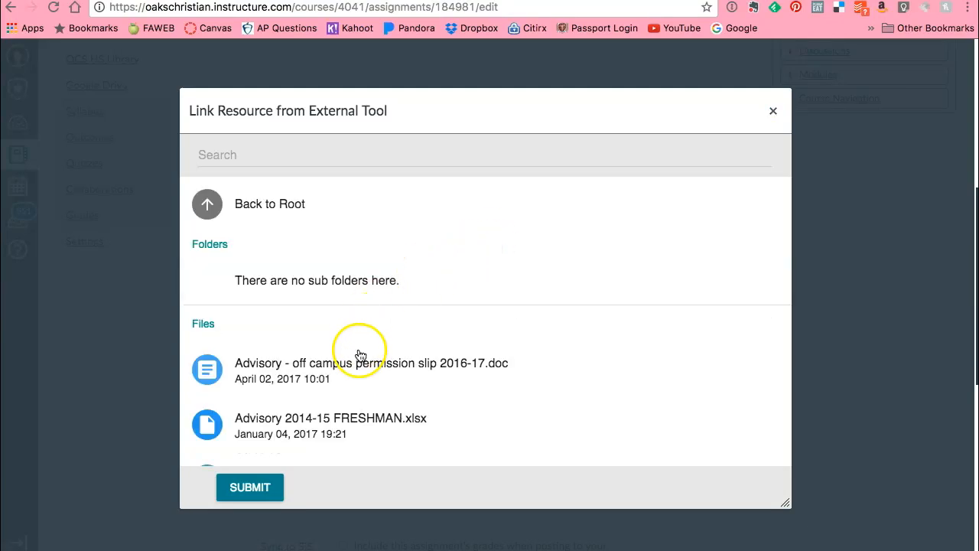
pyautogui.click(362, 376)
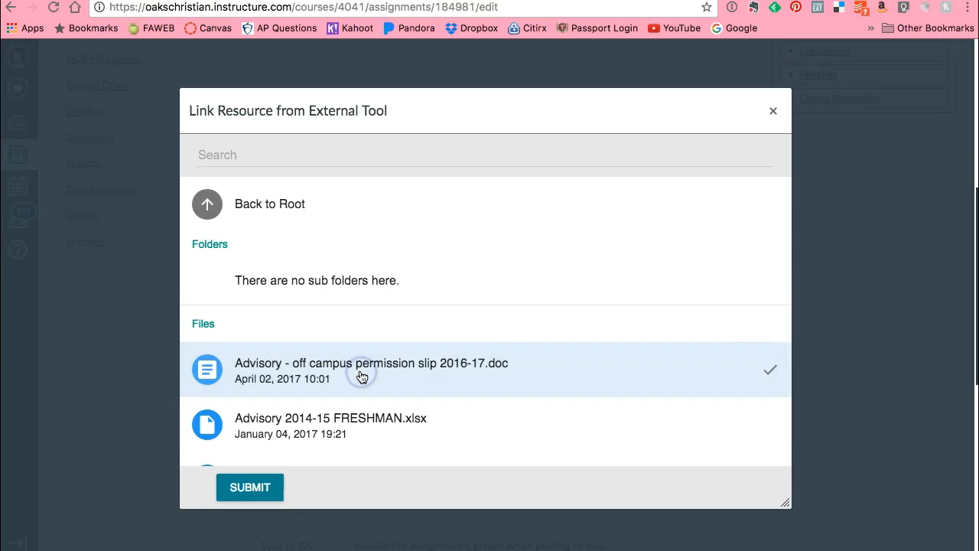
pyautogui.click(249, 487)
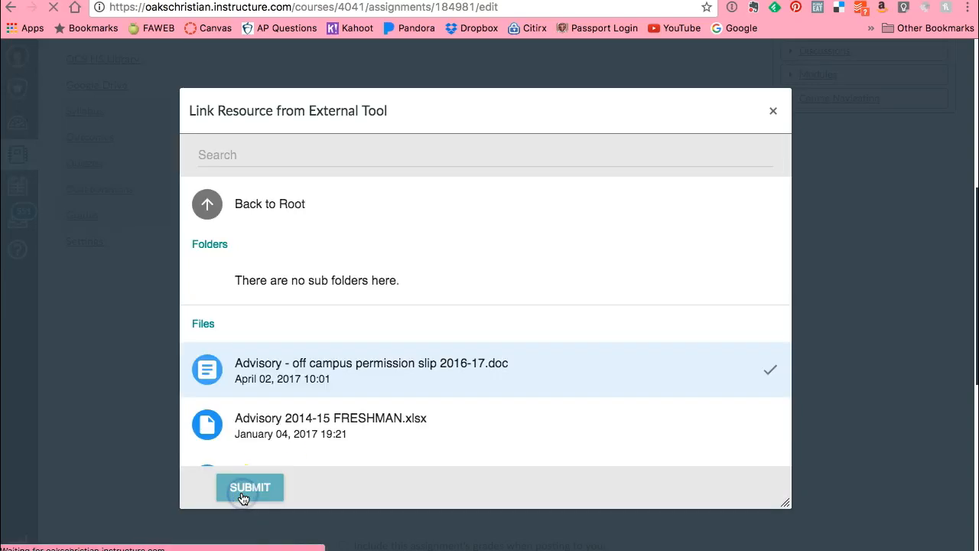
pyautogui.click(250, 488)
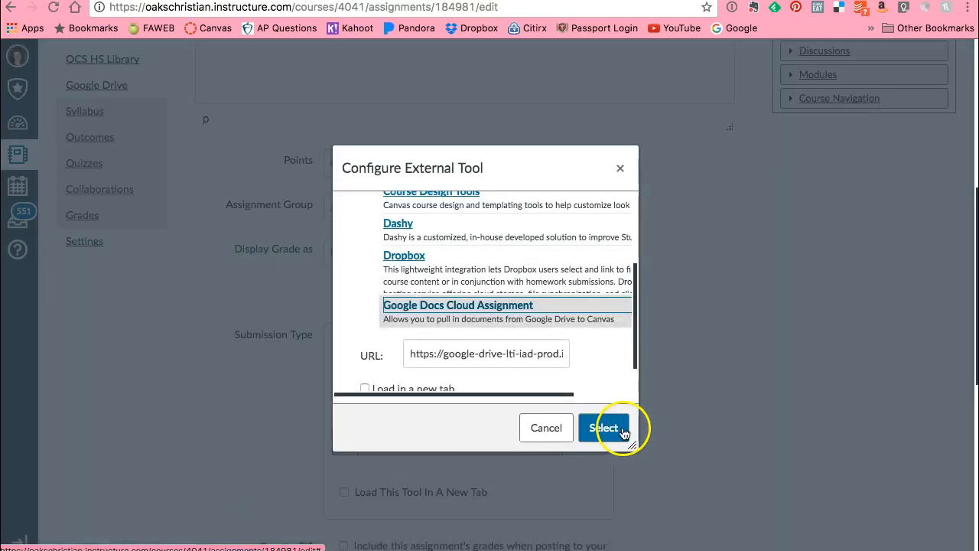
pyautogui.click(603, 427)
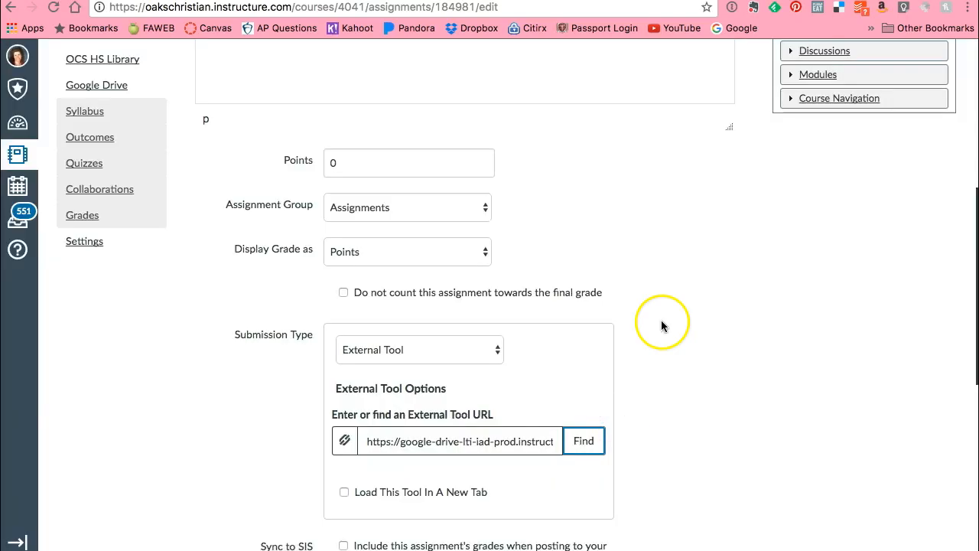
pyautogui.scroll(-3)
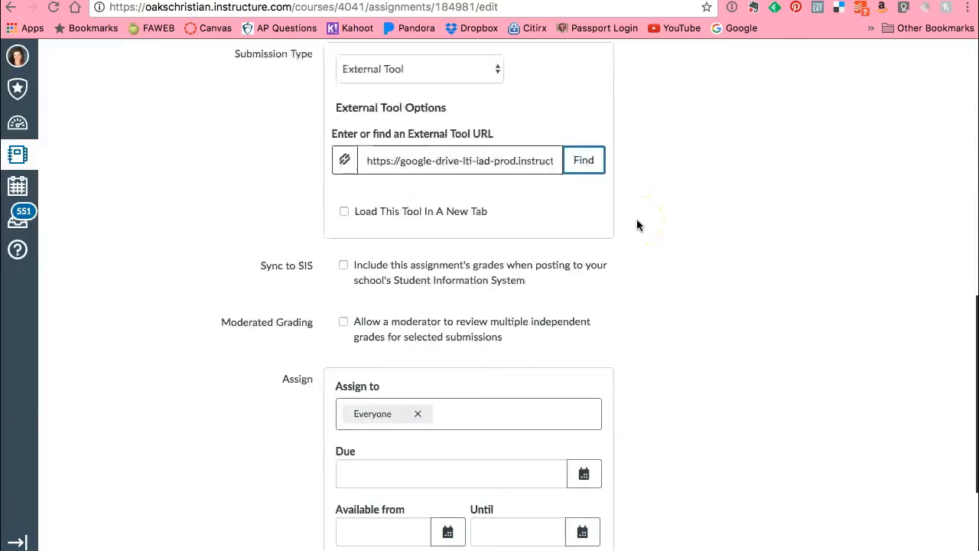
pyautogui.click(646, 491)
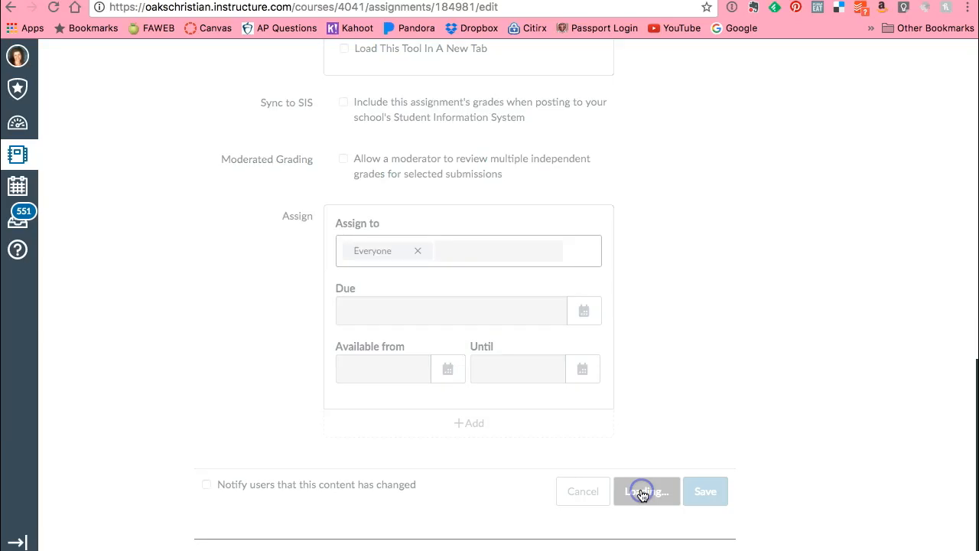
pyautogui.click(645, 491)
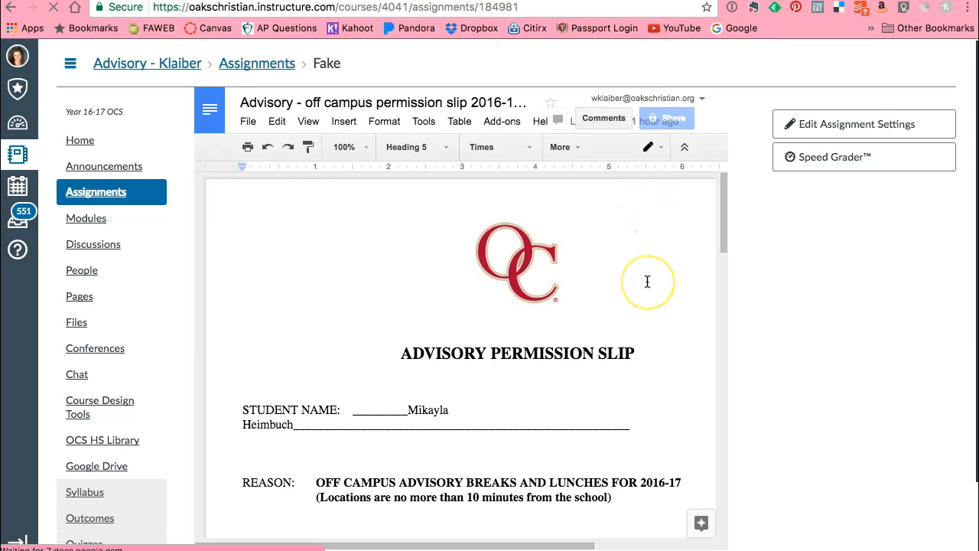
pyautogui.scroll(-3)
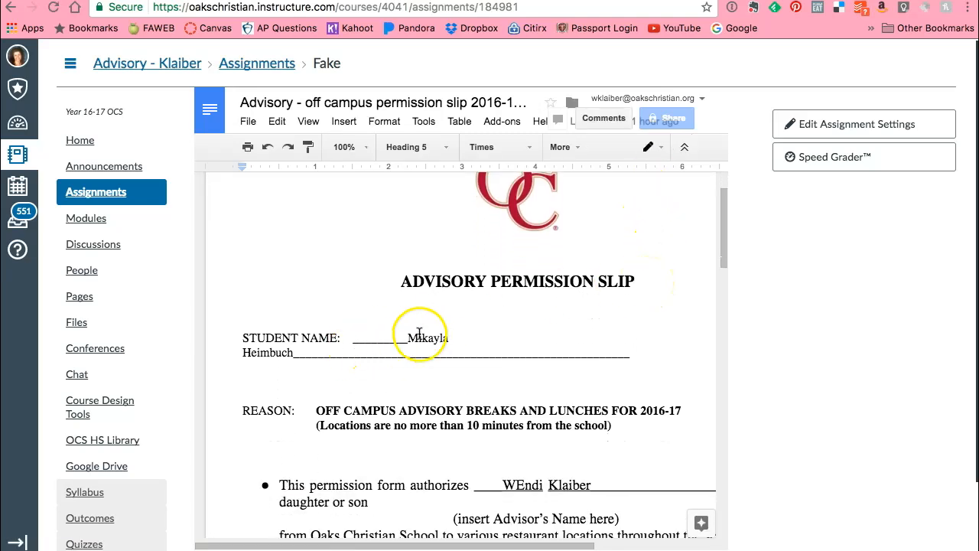
pyautogui.doubleClick(426, 337)
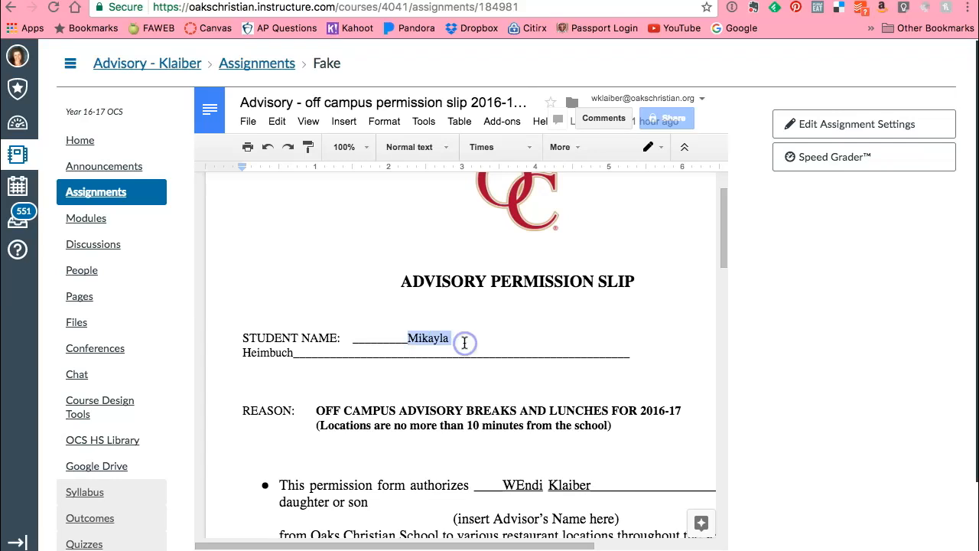
pyautogui.press('Delete')
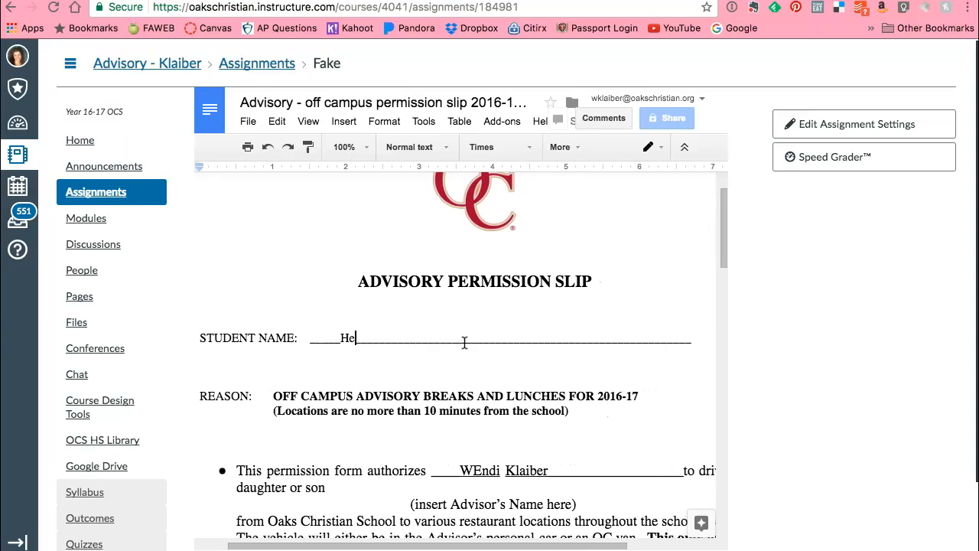
pyautogui.press('Backspace')
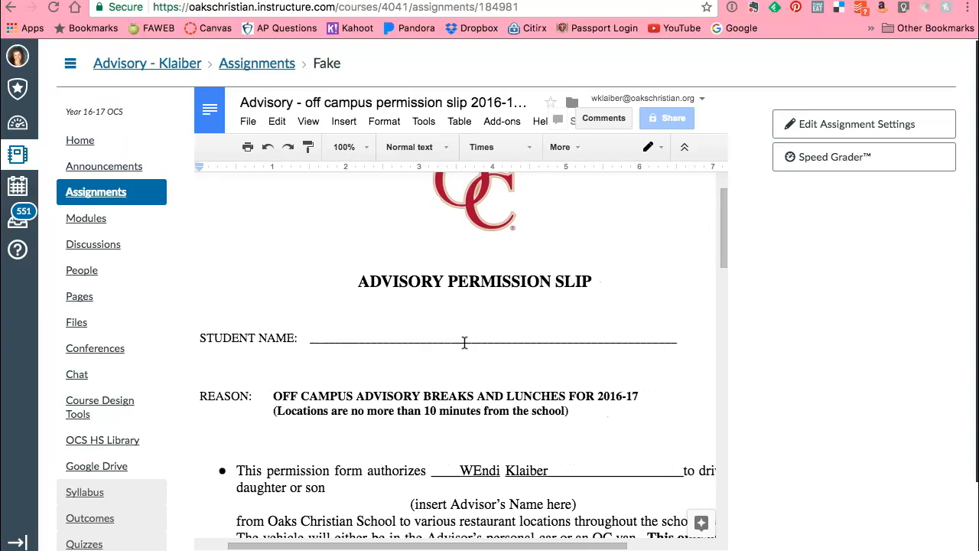
pyautogui.write('Ol')
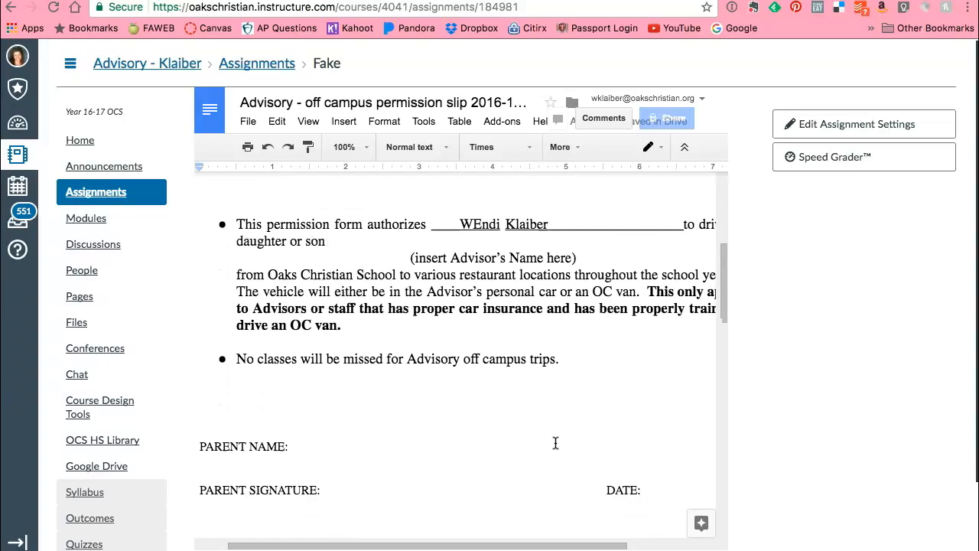
pyautogui.scroll(-3)
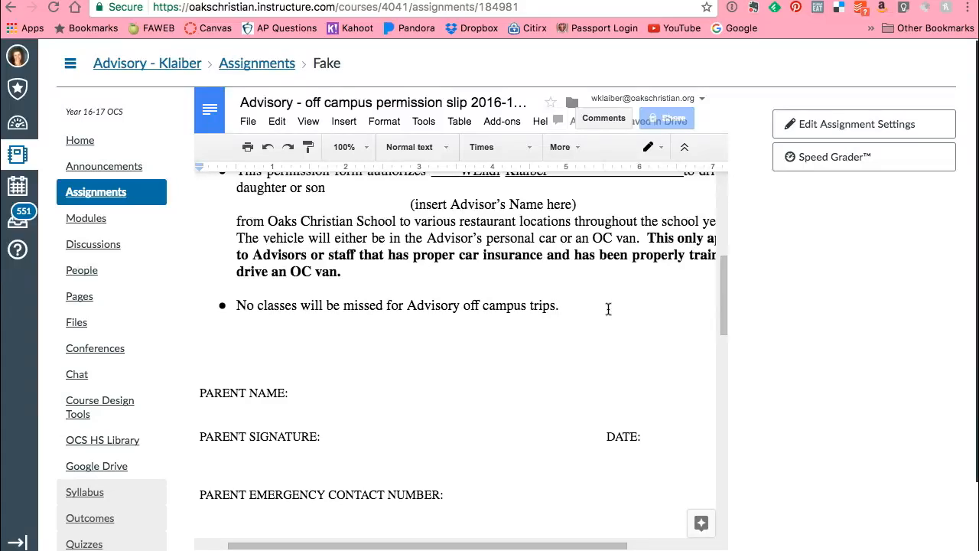
pyautogui.scroll(-3)
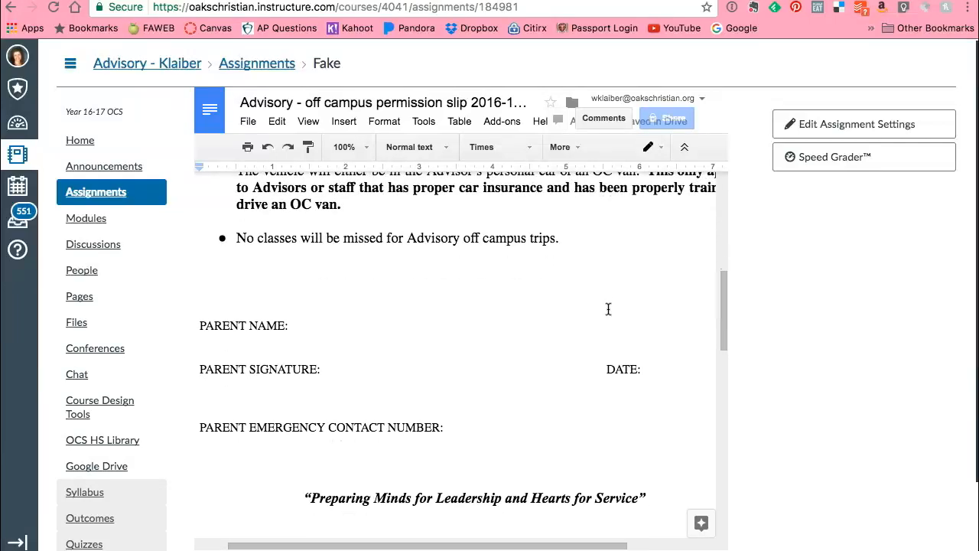
pyautogui.scroll(-3)
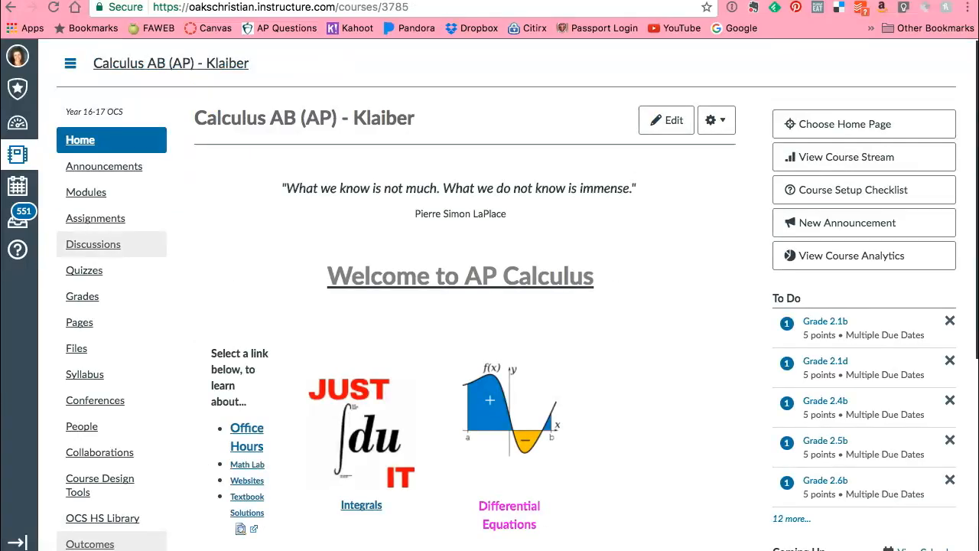
pyautogui.moveTo(585, 263)
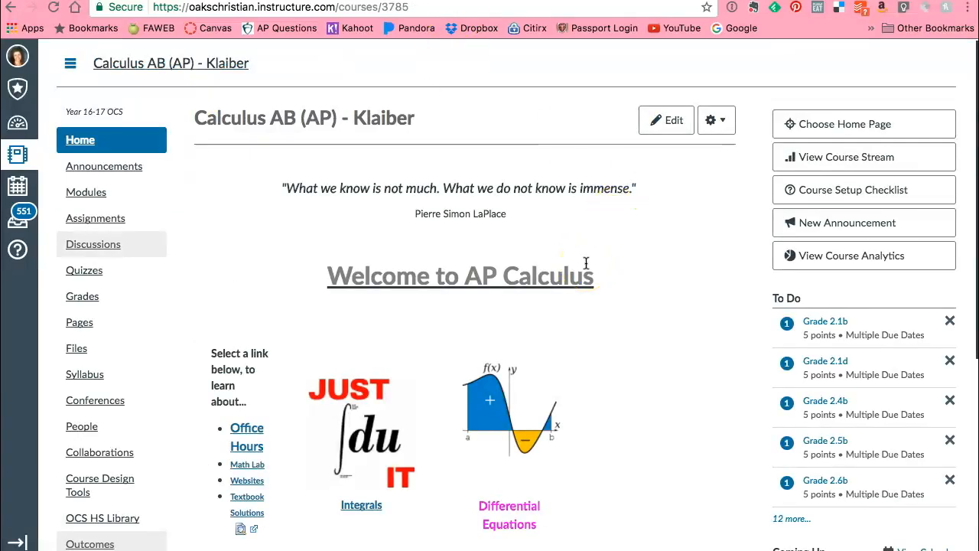
pyautogui.moveTo(292, 228)
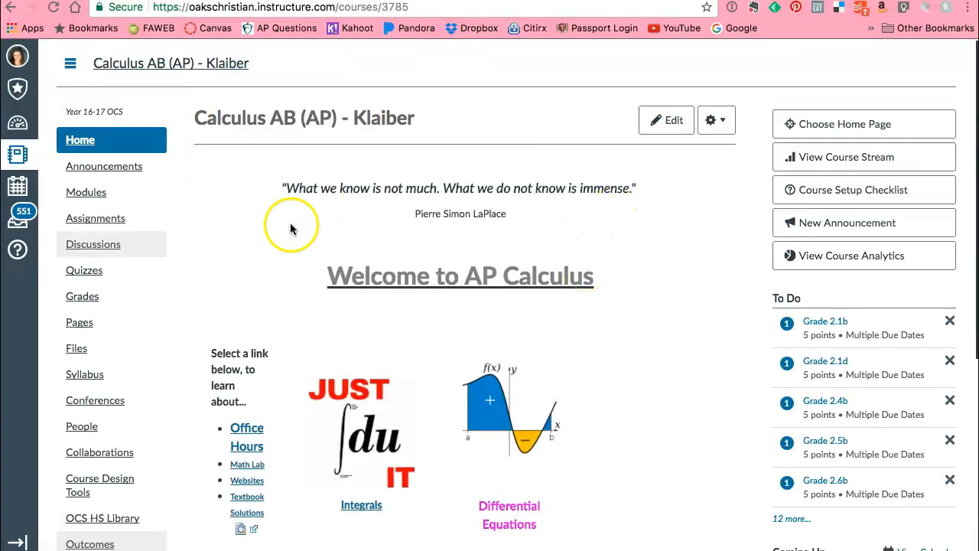
pyautogui.moveTo(119, 459)
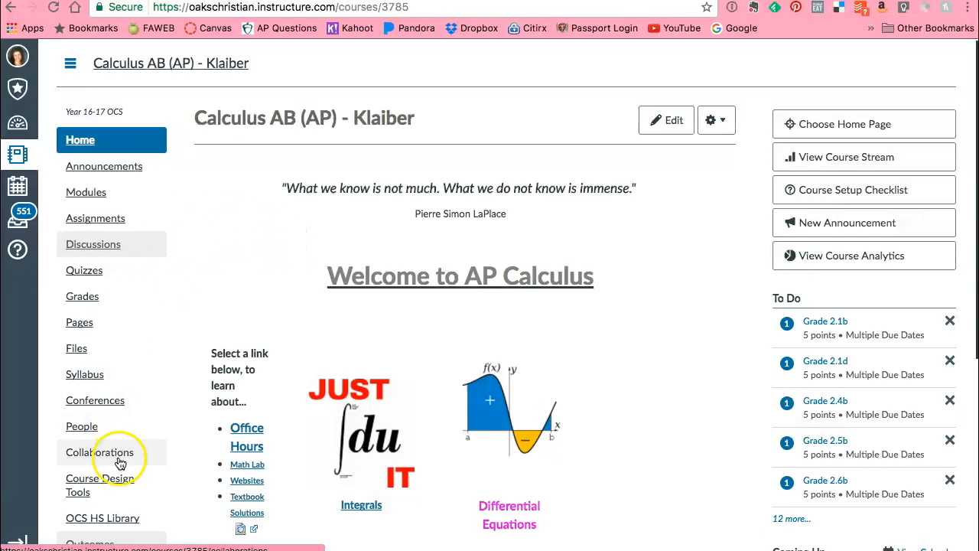
# Open the Calculus AB (AP) course's Collaborations page.
pyautogui.click(100, 452)
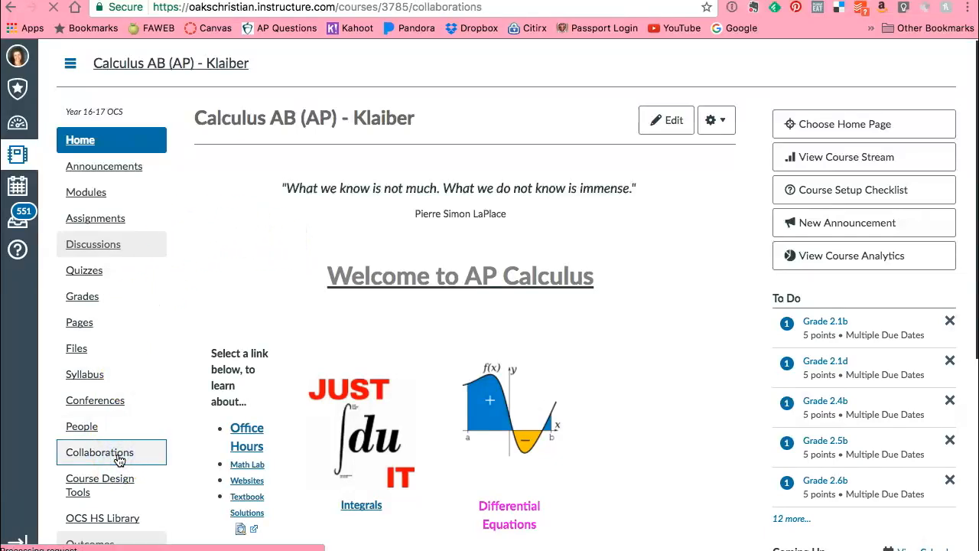
pyautogui.click(100, 452)
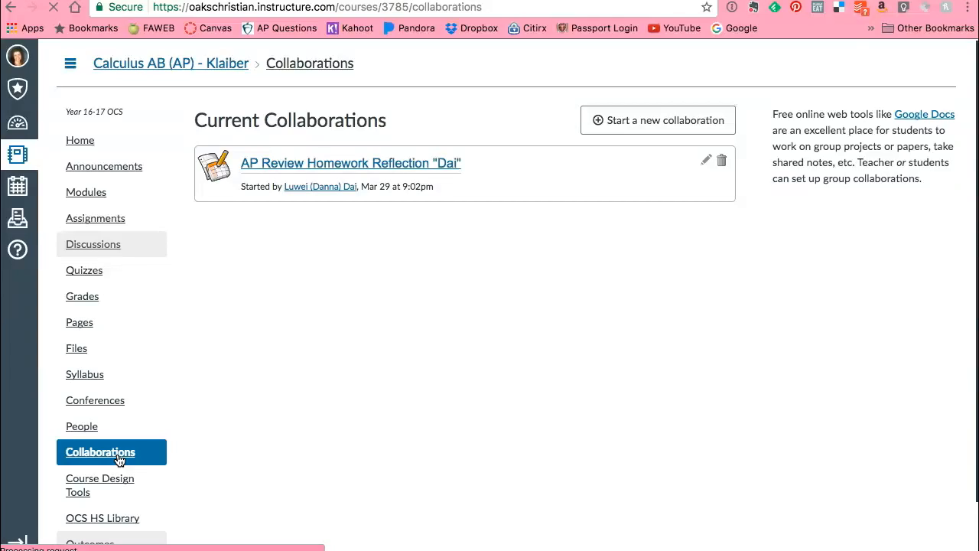
pyautogui.moveTo(645, 126)
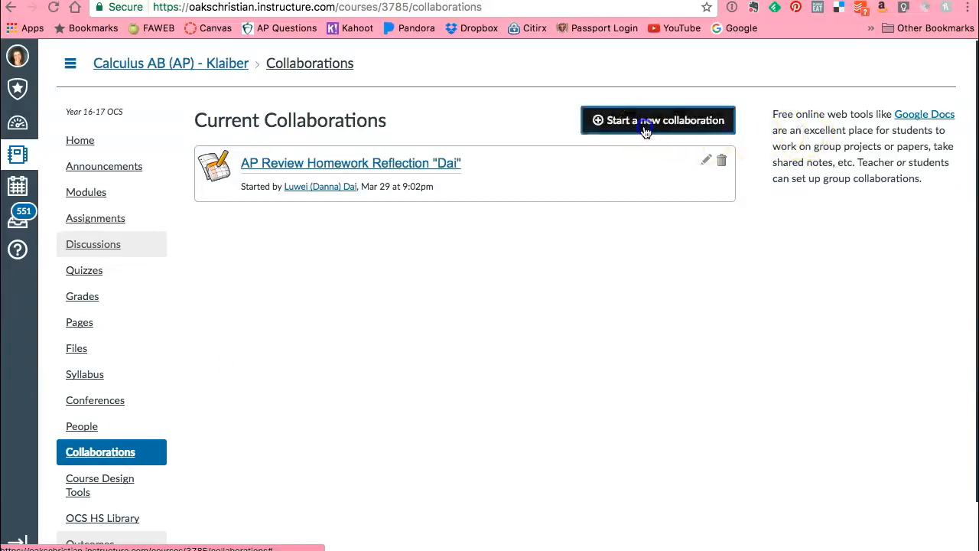
# Start a new Google Apps collaboration of kind Presentation.
pyautogui.click(658, 120)
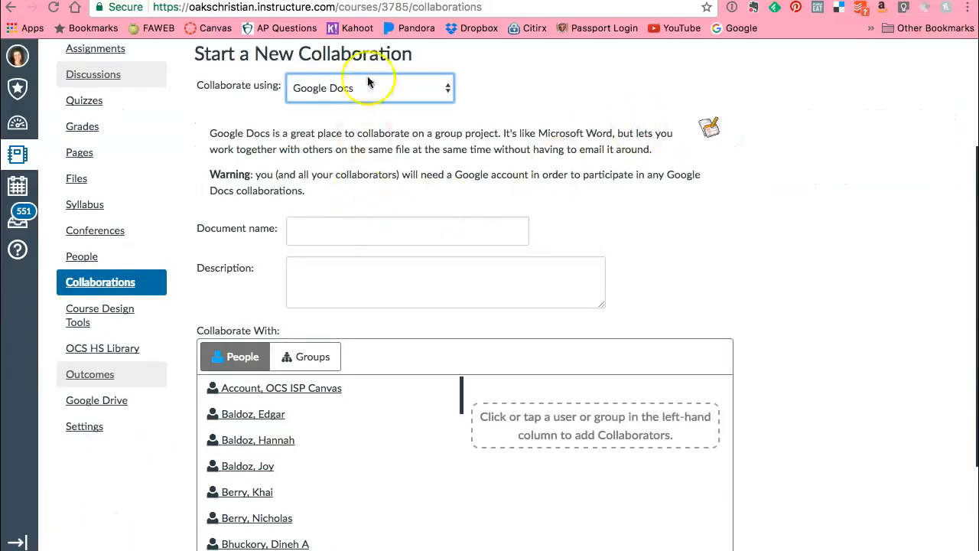
pyautogui.click(368, 88)
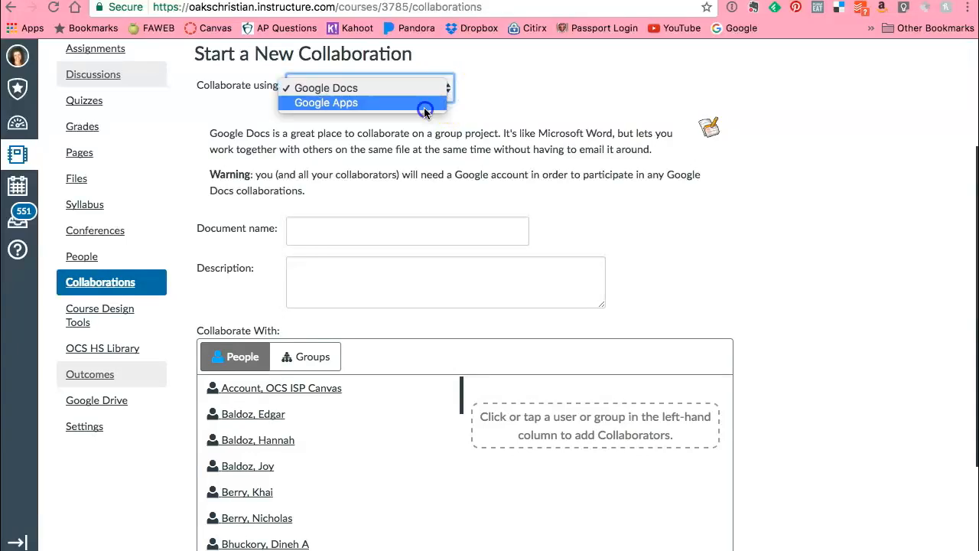
pyautogui.click(324, 103)
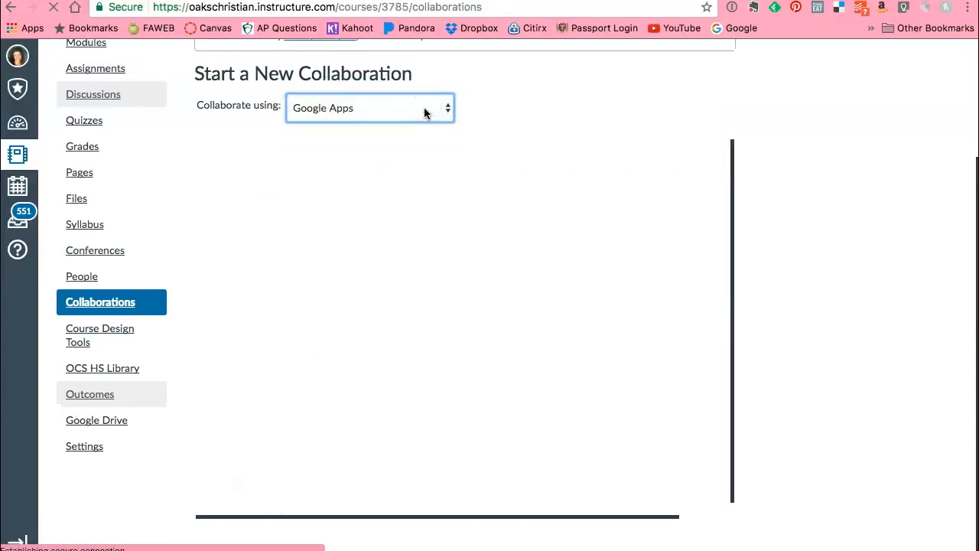
pyautogui.click(370, 108)
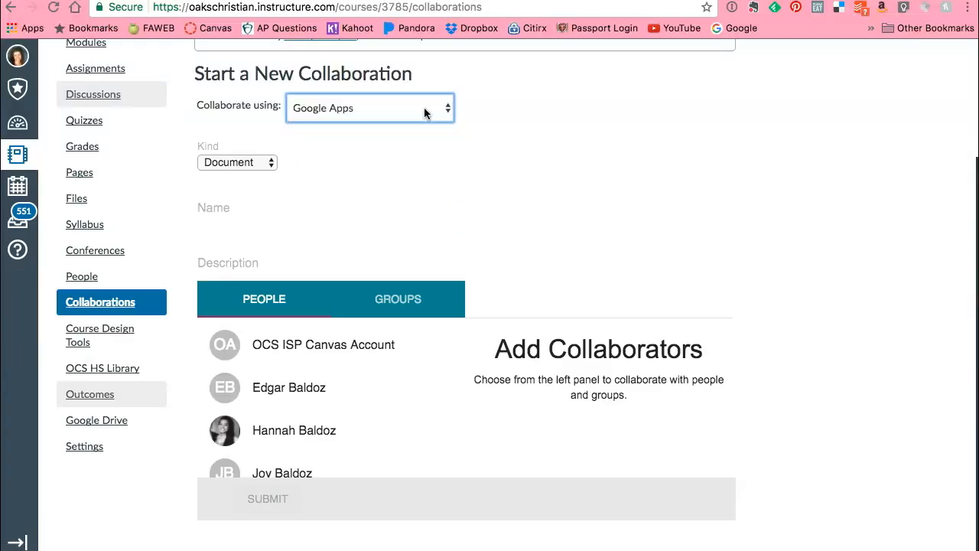
pyautogui.click(238, 162)
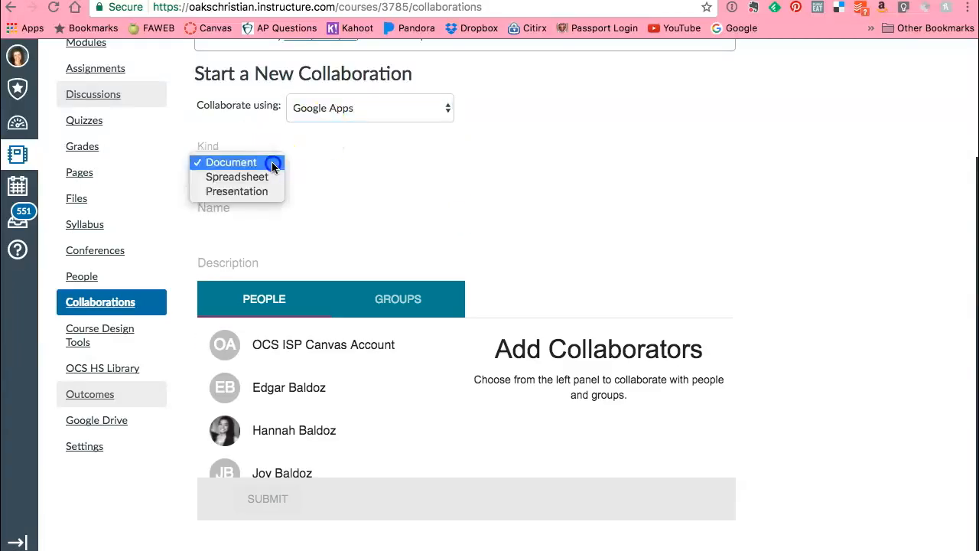
pyautogui.click(233, 161)
pyautogui.write('Beauty of Ma')
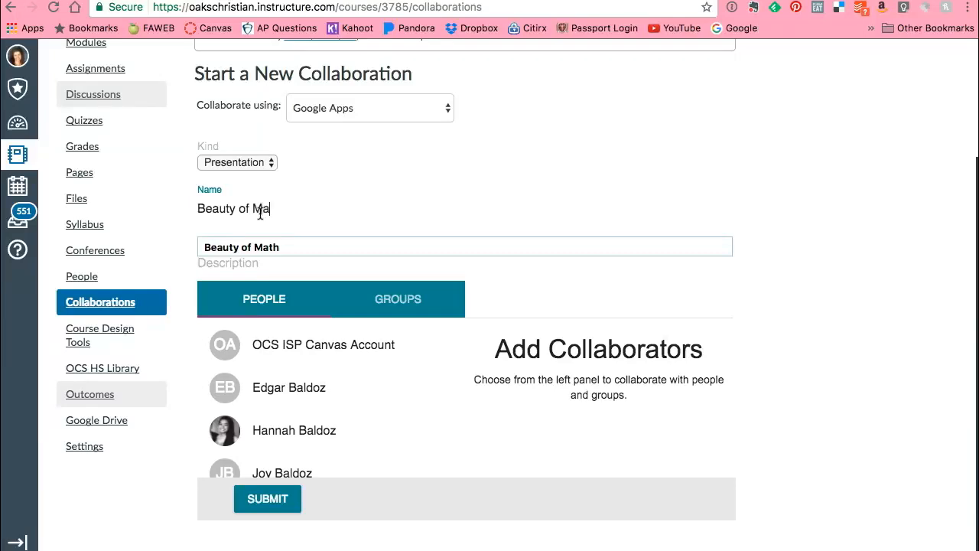
# Describe it 'Housekeeper and the Professor', add the Beauty of Math group, and submit.
pyautogui.click(264, 265)
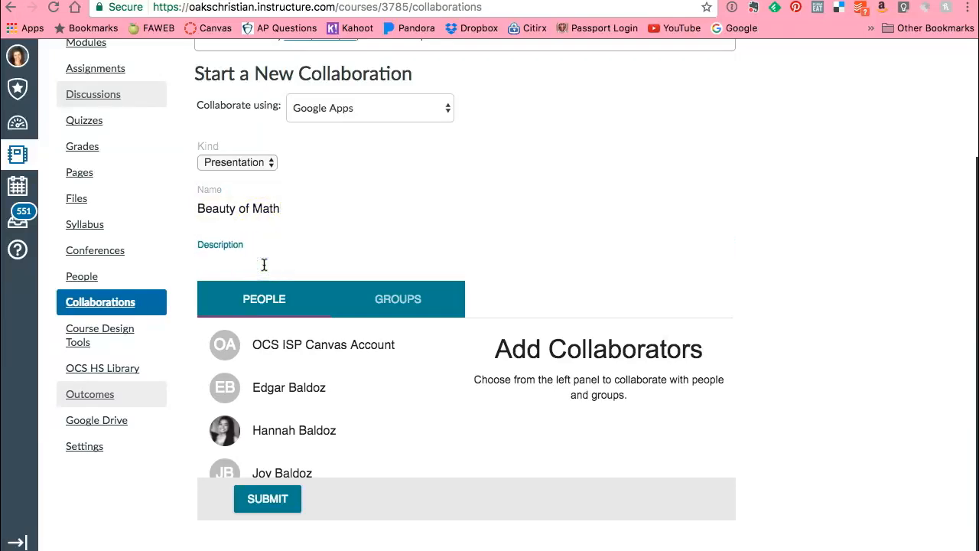
pyautogui.write('House')
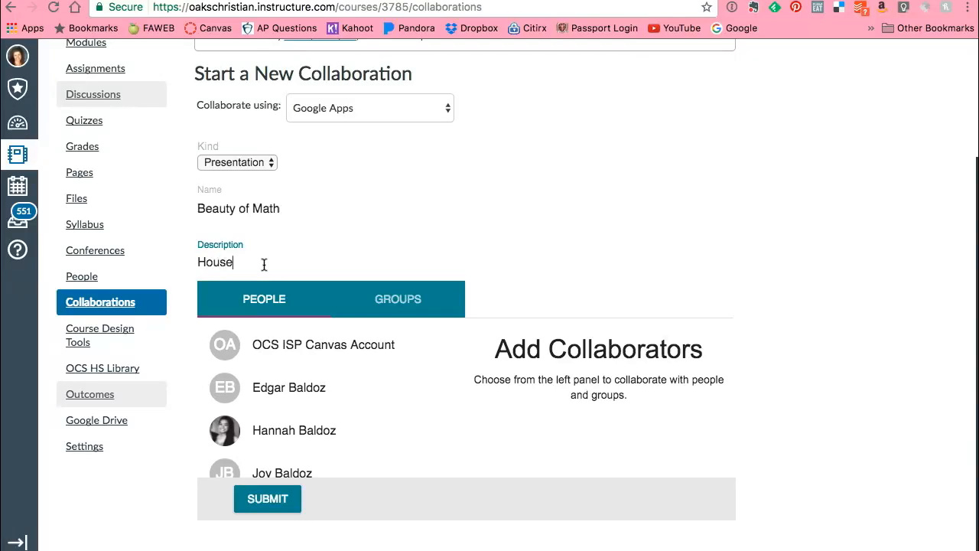
pyautogui.write('keeper and t')
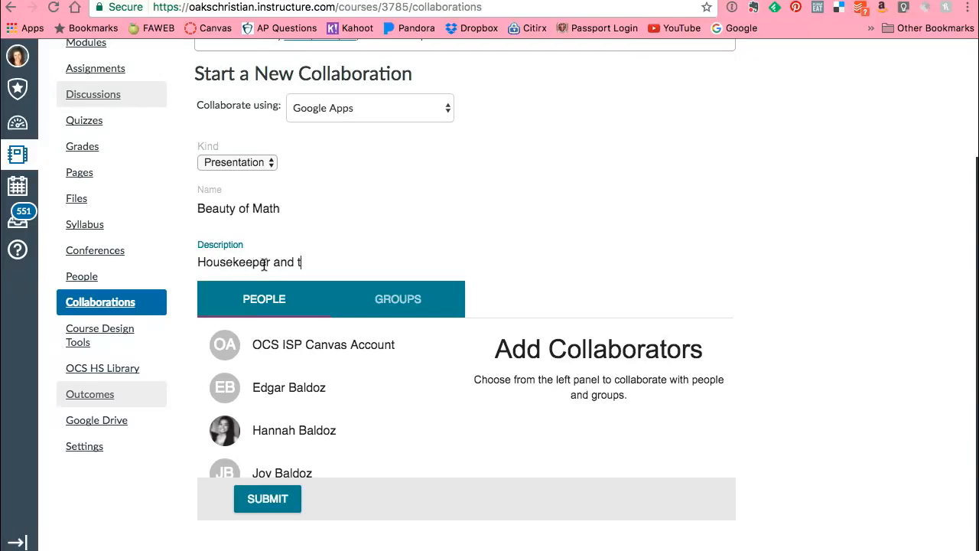
pyautogui.write('he Professor')
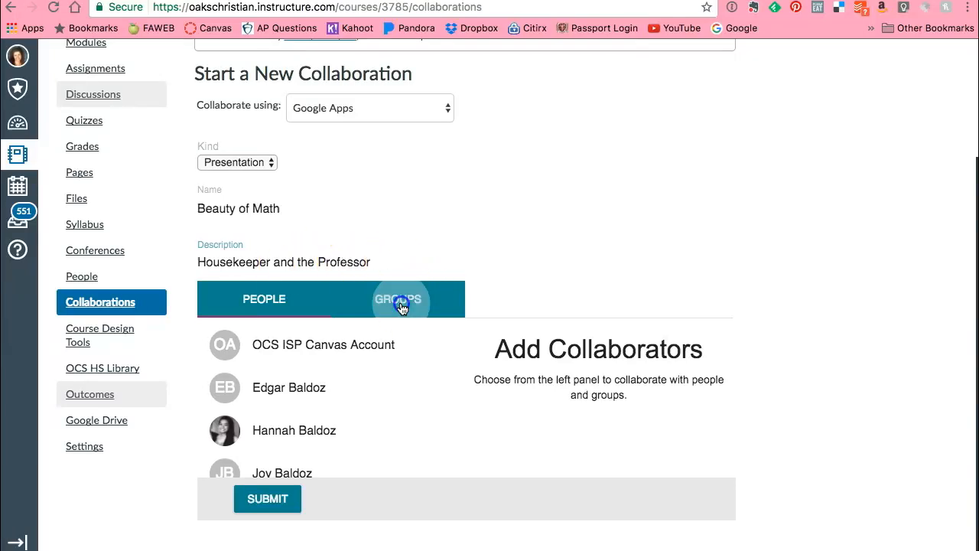
pyautogui.click(399, 299)
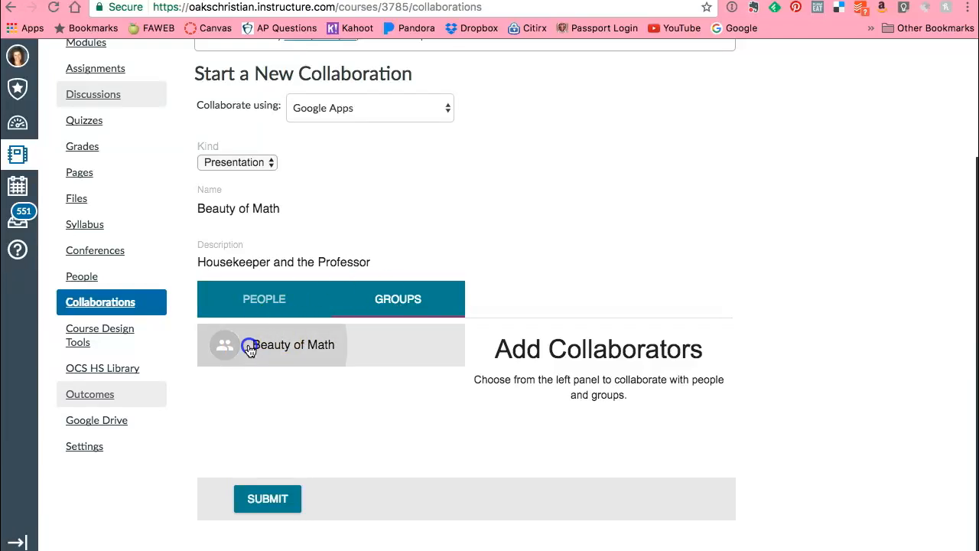
pyautogui.click(248, 346)
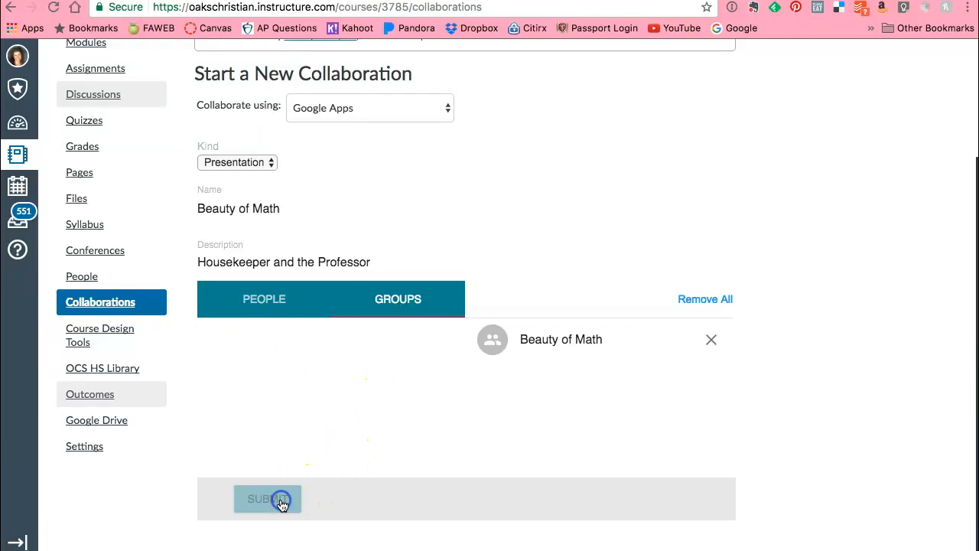
pyautogui.click(267, 499)
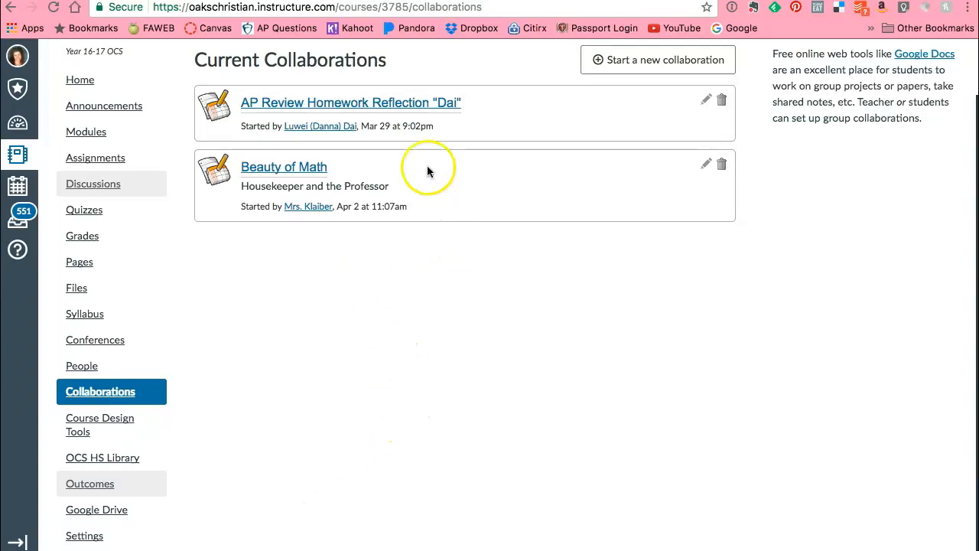
pyautogui.moveTo(345, 233)
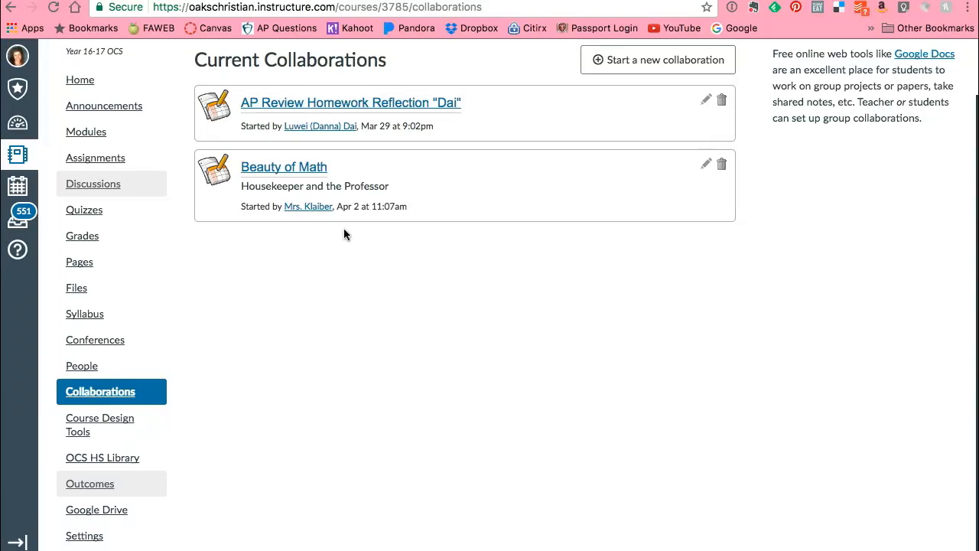
pyautogui.moveTo(324, 178)
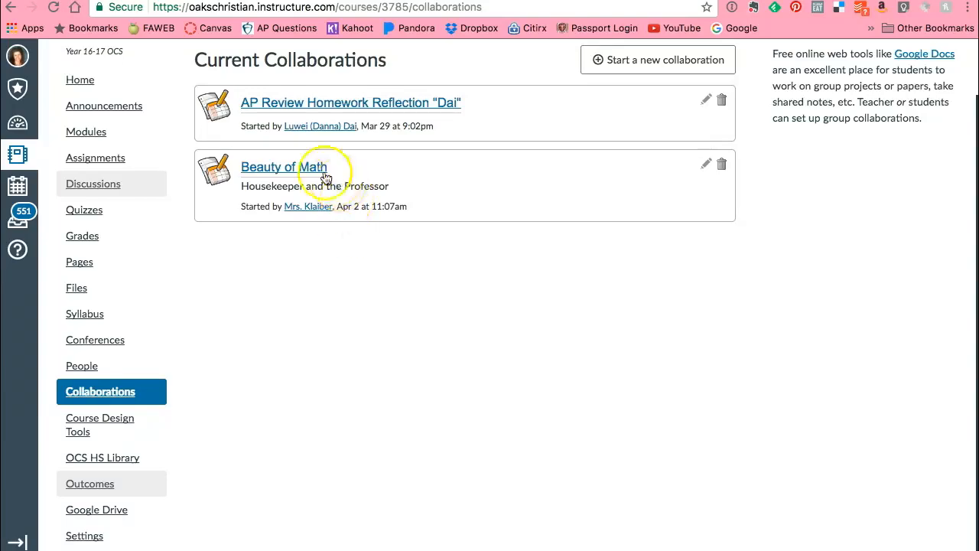
# Open the Beauty of Math collaboration as a blank Google Slides presentation.
pyautogui.click(281, 166)
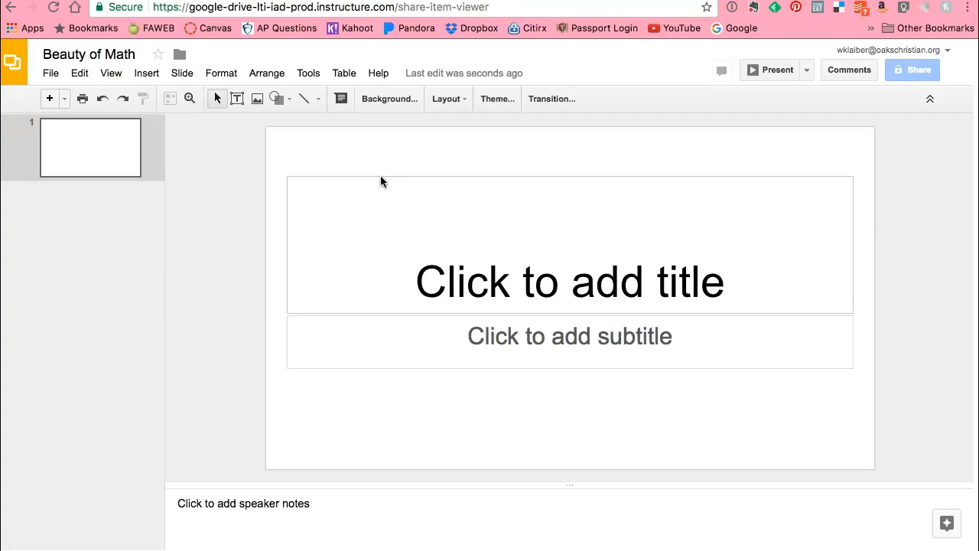
pyautogui.moveTo(600, 137)
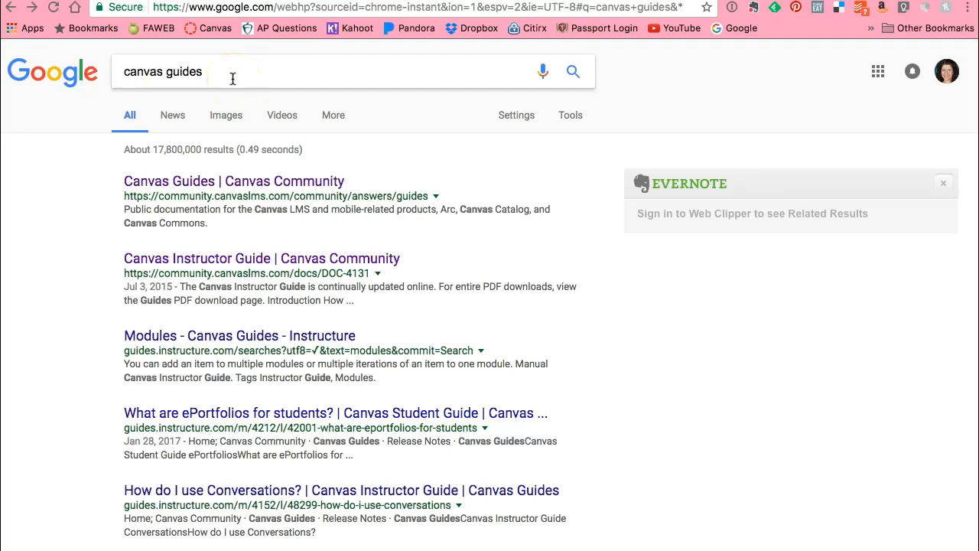
# Follow the 'Canvas Guides | Canvas Community' result from the canvas guides search.
pyautogui.click(233, 74)
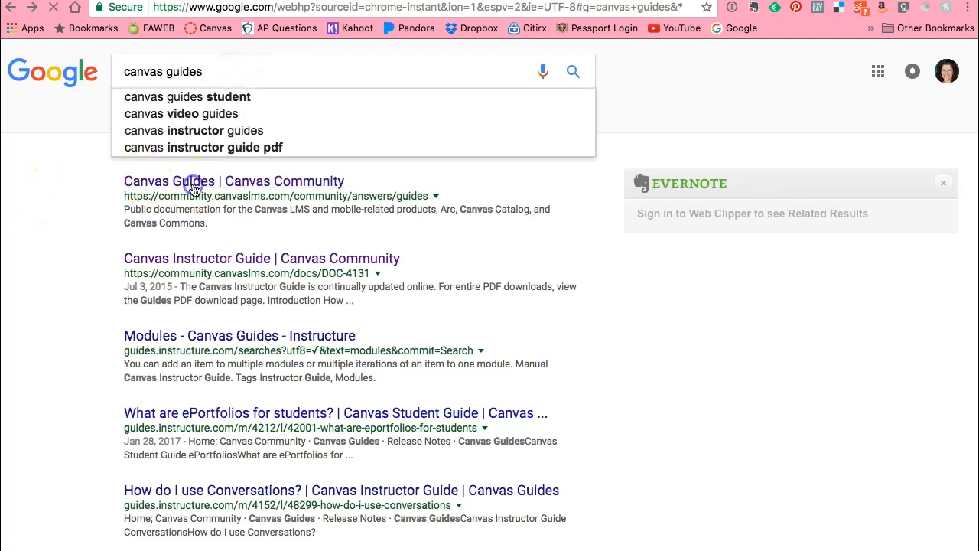
pyautogui.click(190, 182)
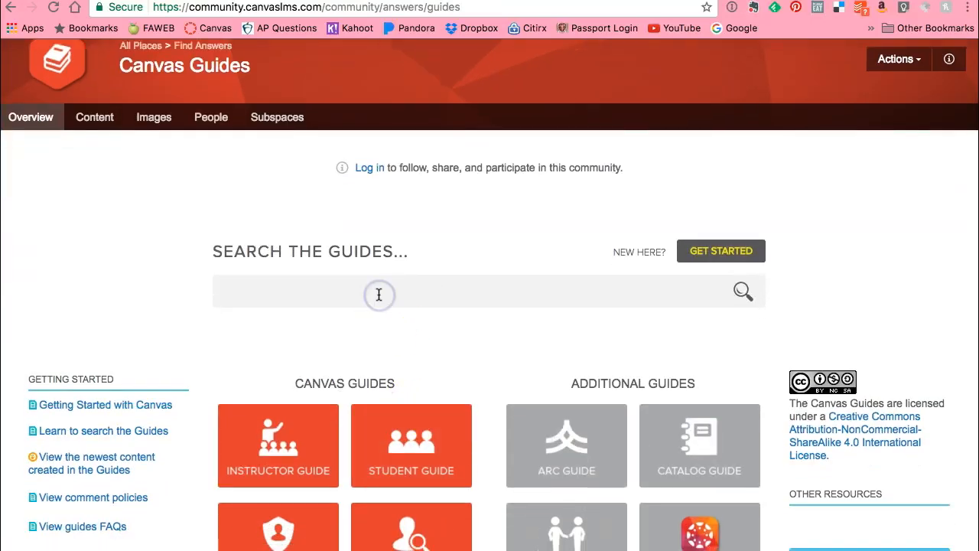
# Search the guides for 'google' and scroll through the 61 matching articles.
pyautogui.write('google')
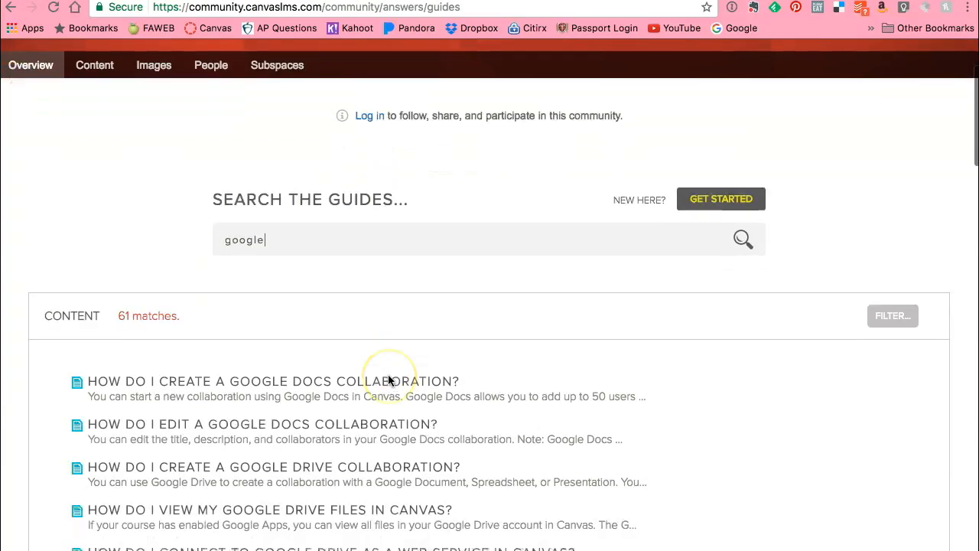
pyautogui.scroll(-3)
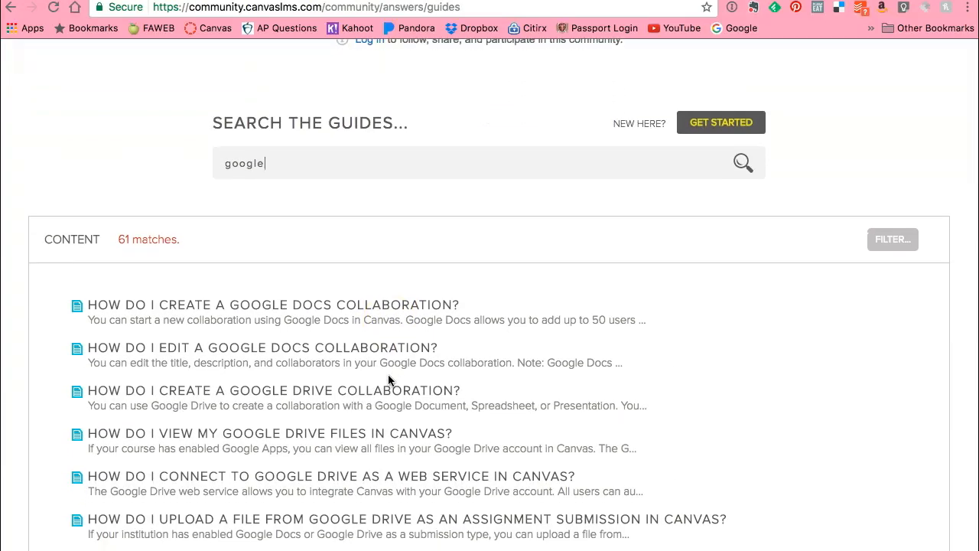